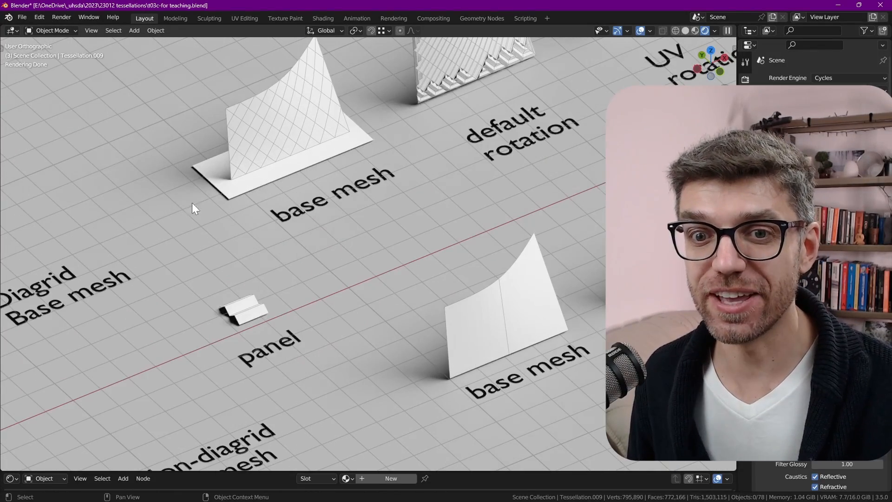
Step: Add a plane split by a middle edge loop and fold it along that edge
{"action": "scroll", "scroll_direction": "down", "scroll_amount": 3}
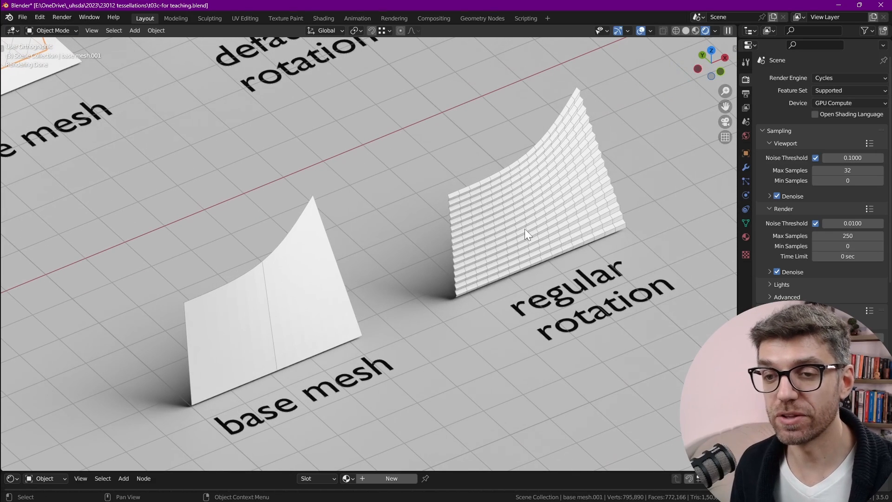
{"action": "mouse_move", "coordinate": [524, 229]}
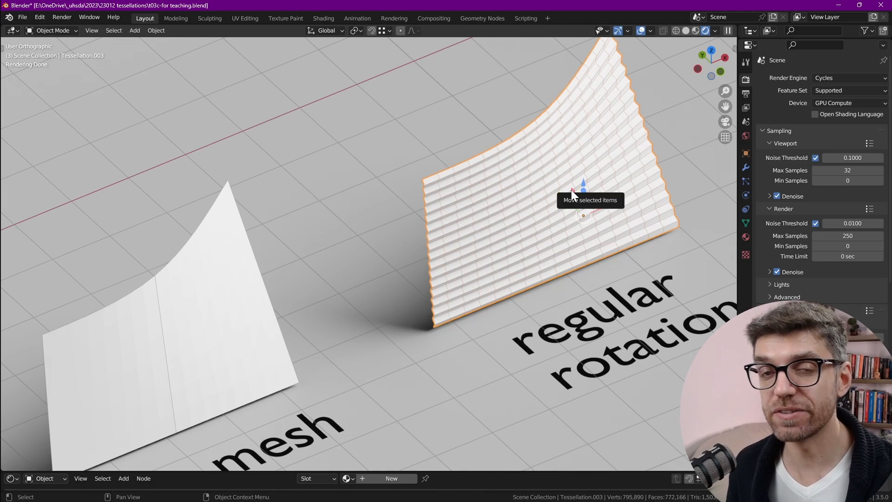
{"action": "mouse_move", "coordinate": [510, 241]}
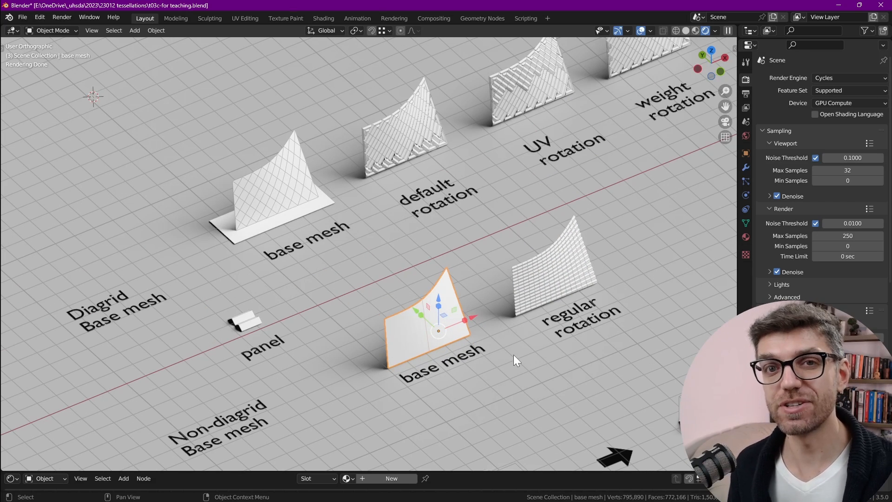
{"action": "mouse_move", "coordinate": [492, 355]}
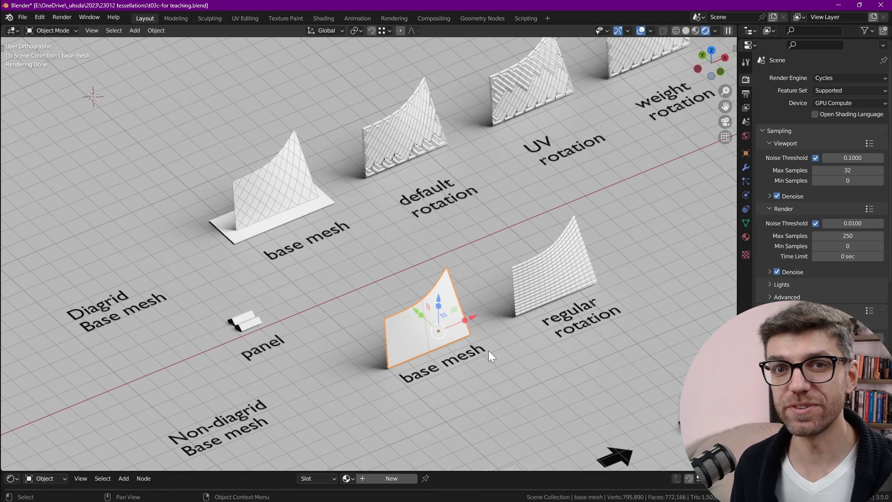
{"action": "mouse_move", "coordinate": [307, 223]}
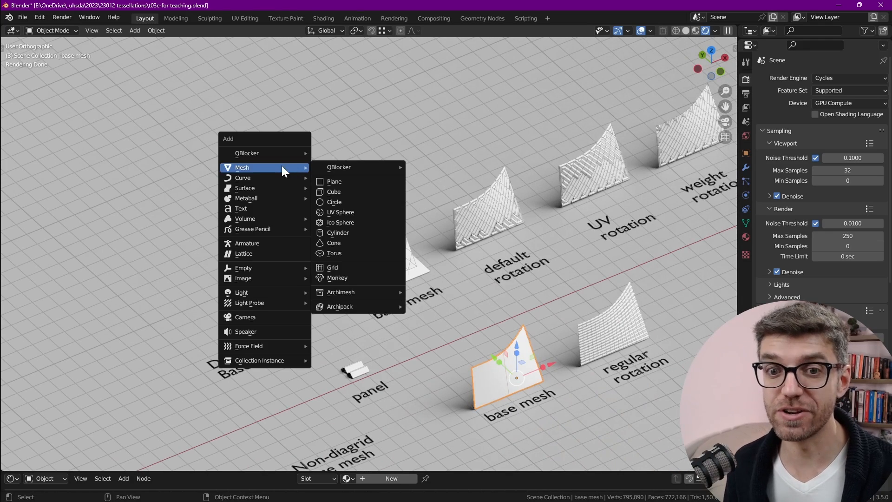
{"action": "left_click", "coordinate": [334, 181]}
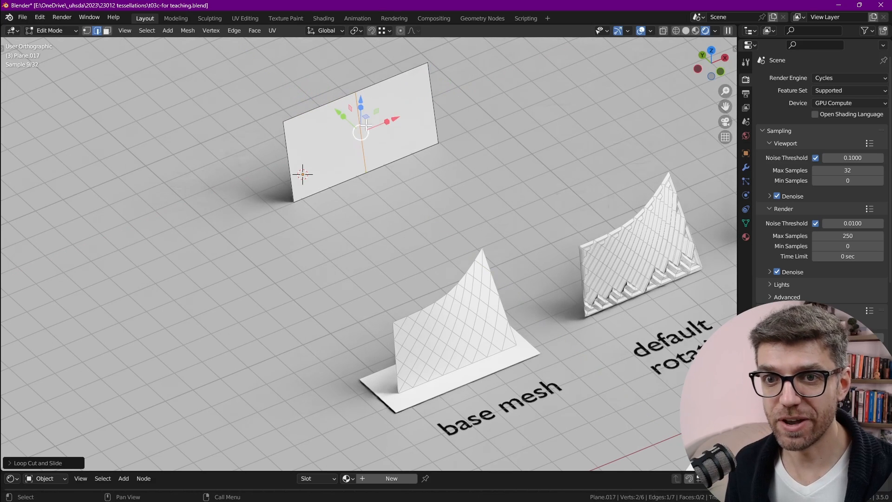
{"action": "key", "text": "g"}
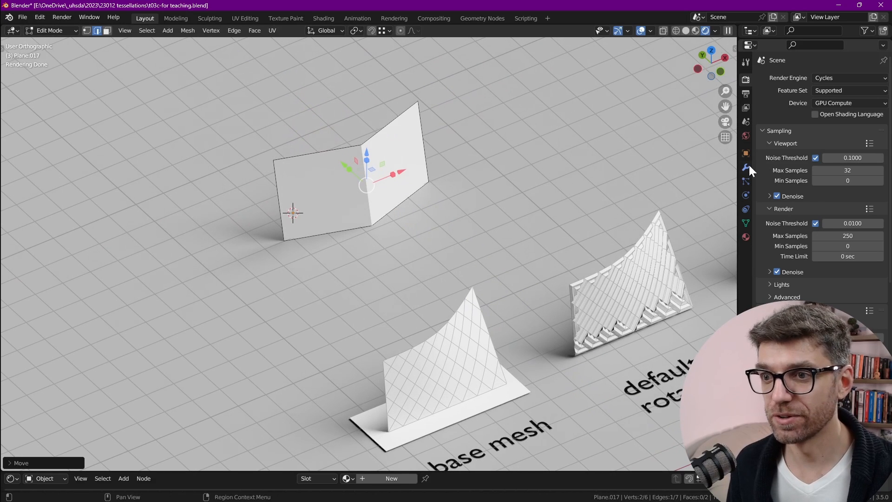
Step: Add a Subdivision Surface modifier with Keep Corners boundary smoothing and viewport level 3
{"action": "left_click", "coordinate": [813, 78]}
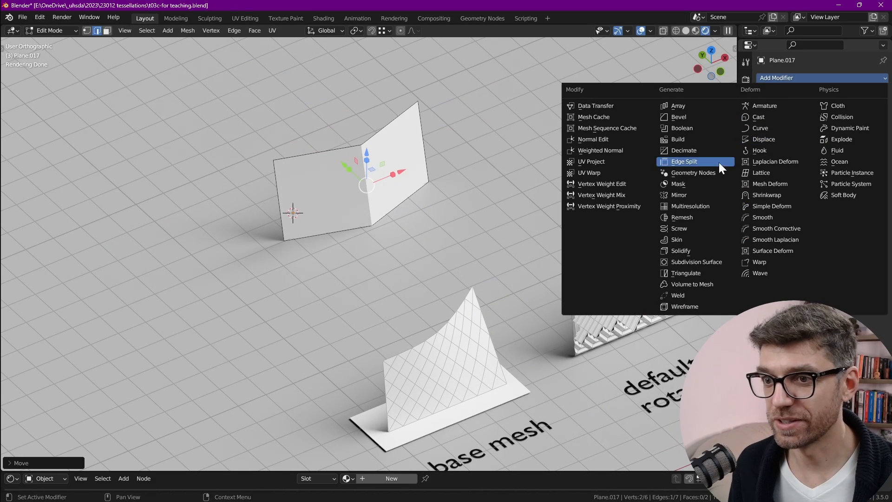
{"action": "left_click", "coordinate": [695, 262]}
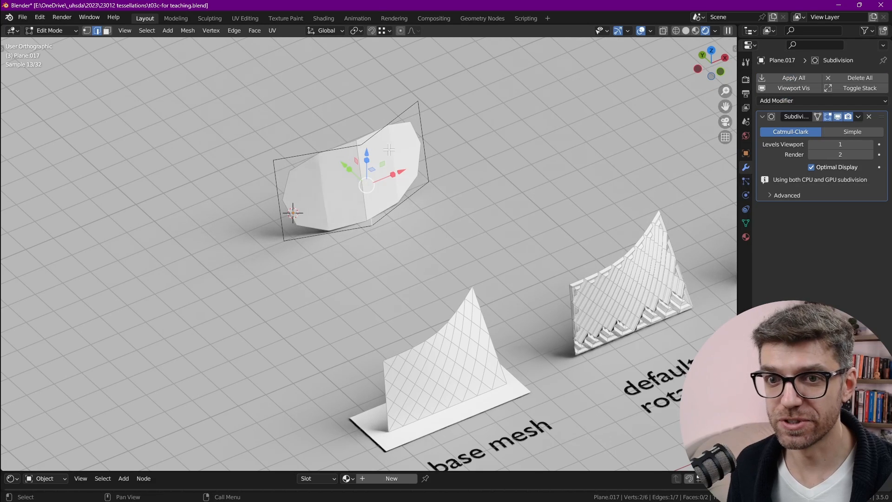
{"action": "left_click", "coordinate": [787, 195]}
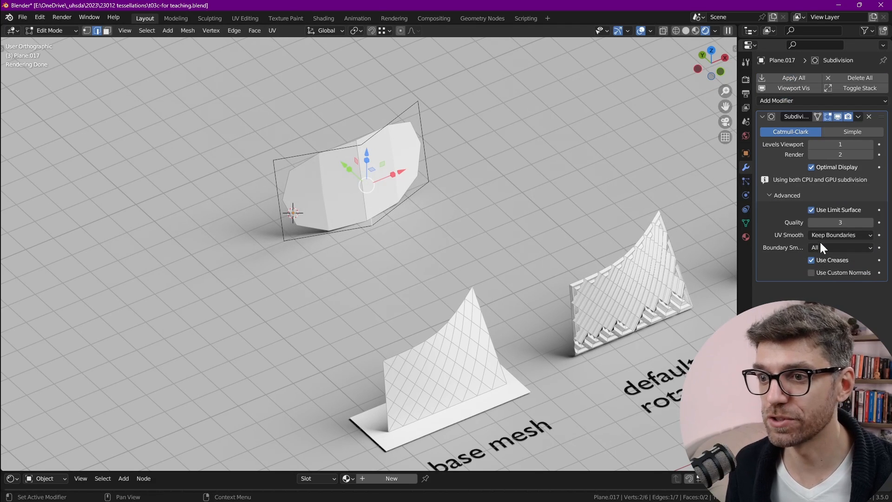
{"action": "left_click", "coordinate": [840, 247]}
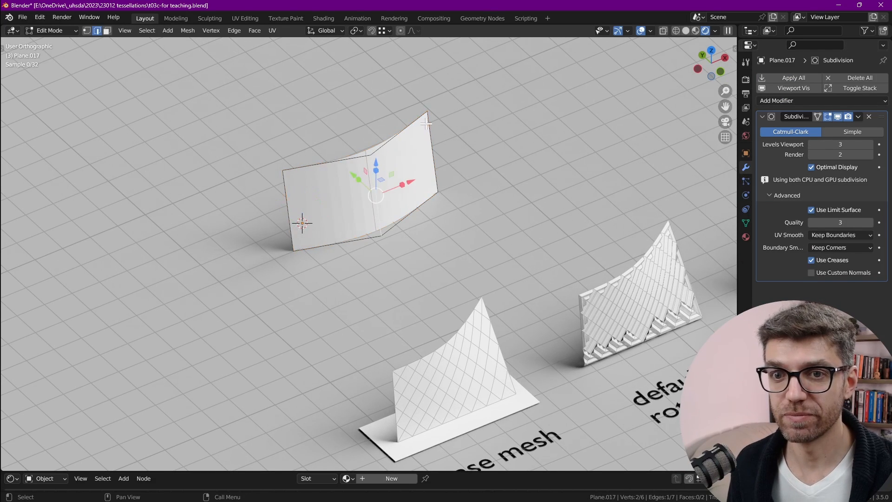
{"action": "left_click", "coordinate": [426, 122]}
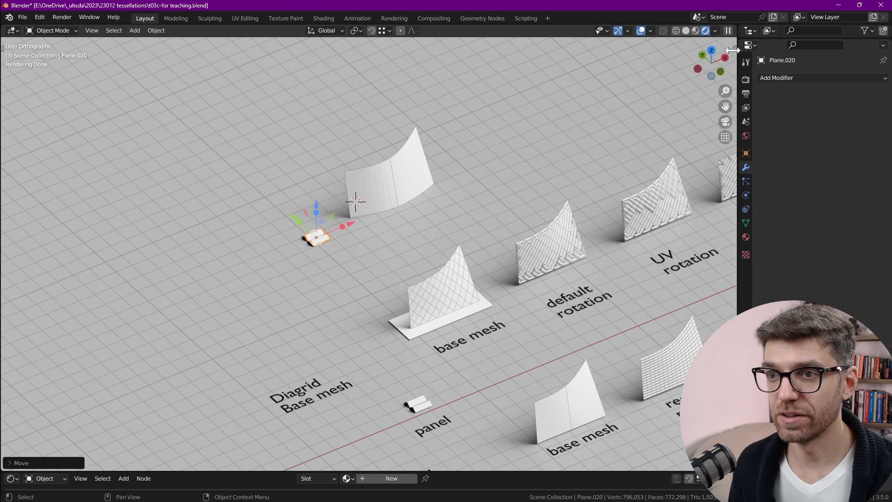
Step: Tessellate the small panel onto the folded base plane using Quad fill mode
{"action": "left_click", "coordinate": [731, 214]}
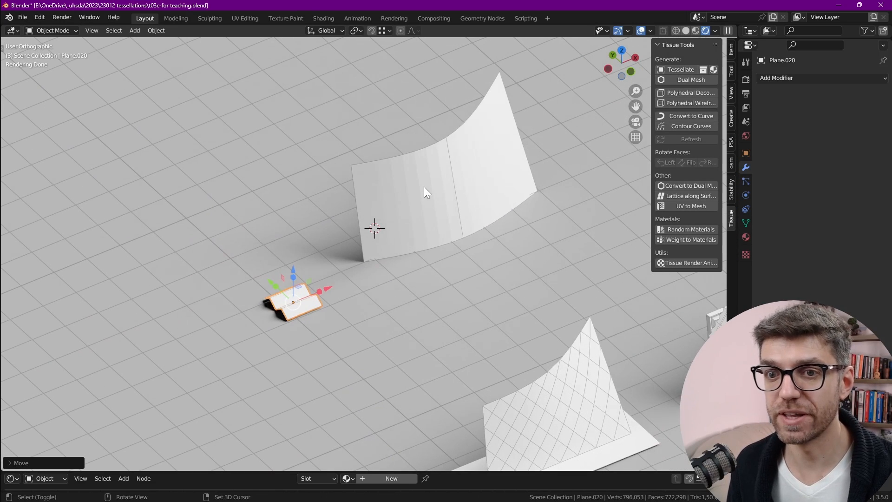
{"action": "left_click", "coordinate": [681, 69]}
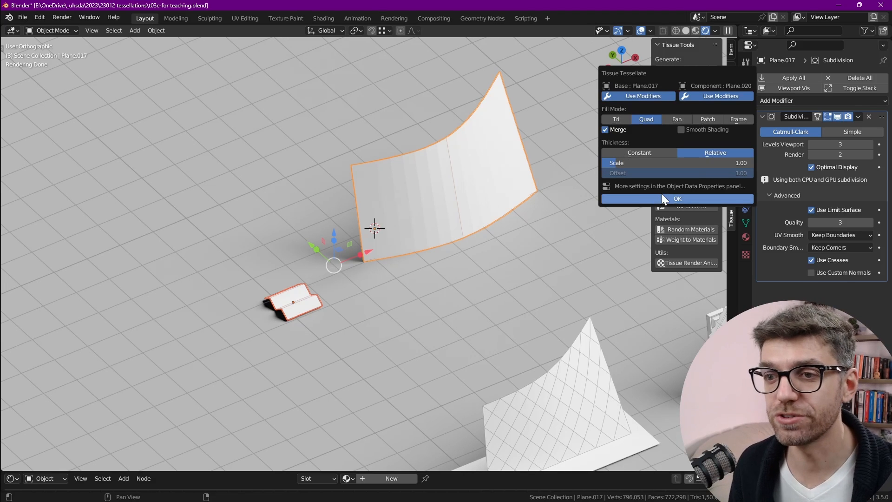
{"action": "left_click", "coordinate": [676, 199]}
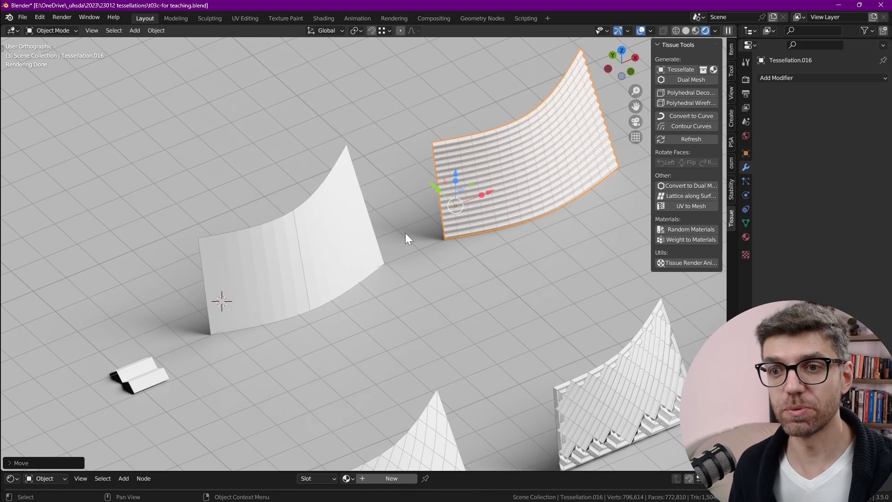
{"action": "mouse_move", "coordinate": [147, 378]}
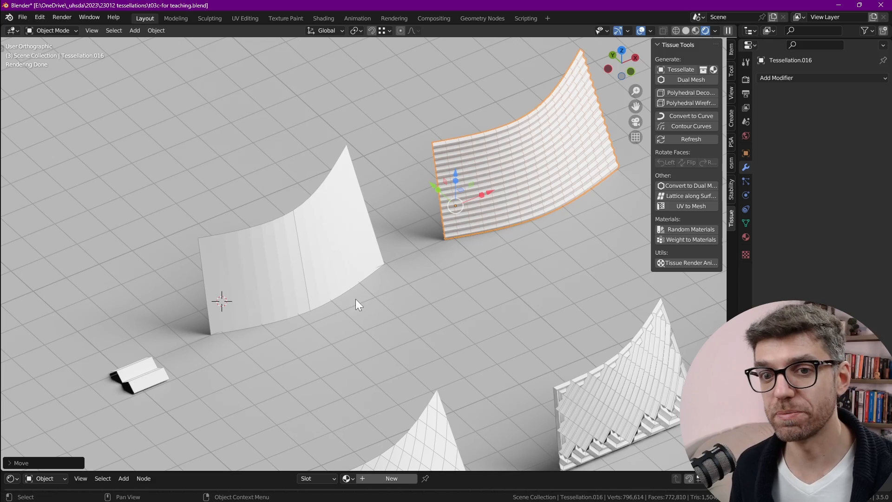
Step: Give the base plane a one-iteration Un-Subdivide Decimate modifier, then select the tessellation
{"action": "left_click", "coordinate": [284, 256]}
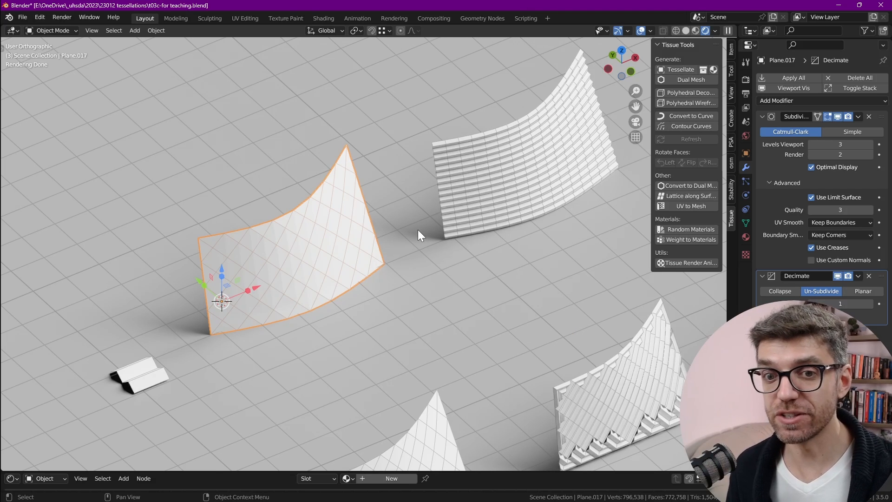
{"action": "mouse_move", "coordinate": [518, 190]}
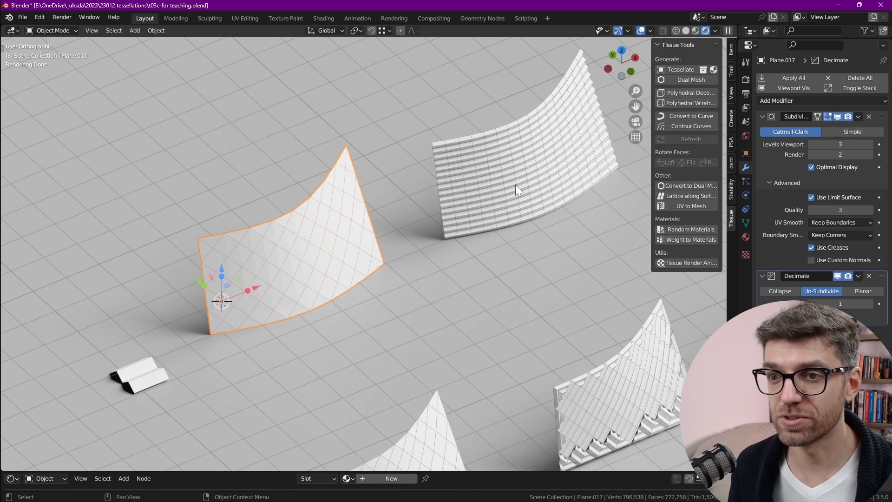
{"action": "left_click", "coordinate": [506, 188]}
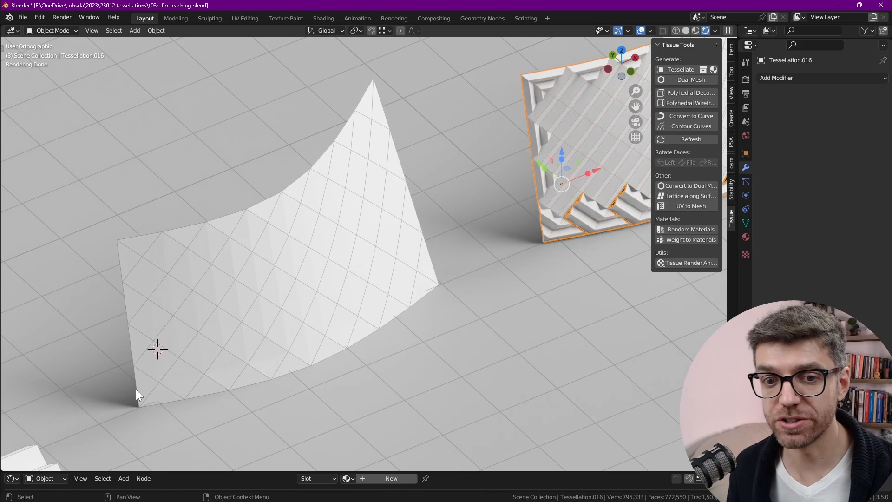
{"action": "mouse_move", "coordinate": [134, 346]}
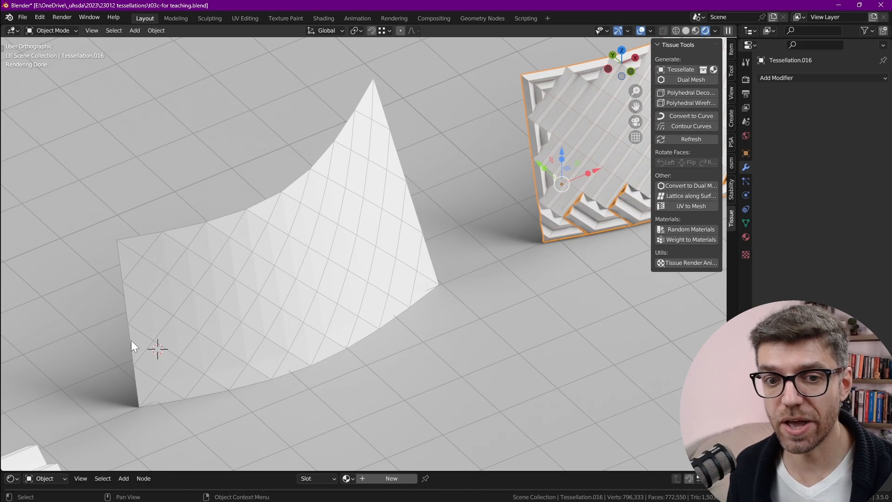
{"action": "mouse_move", "coordinate": [213, 350]}
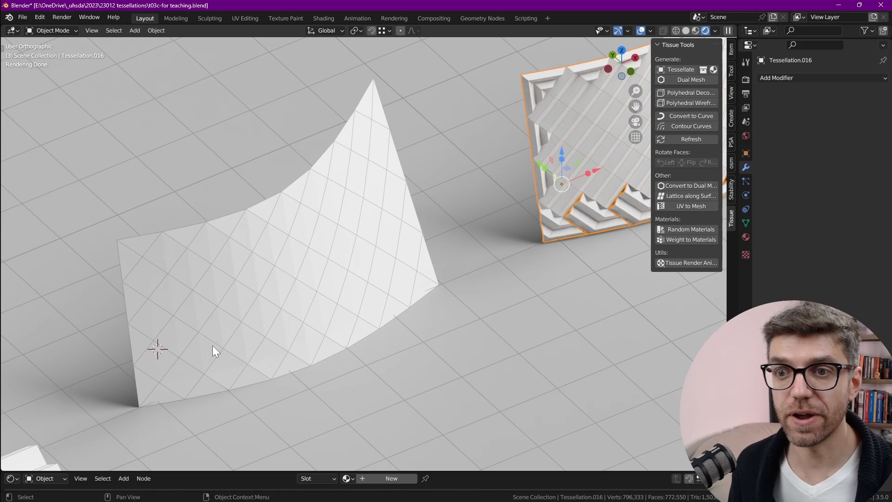
{"action": "mouse_move", "coordinate": [238, 351]}
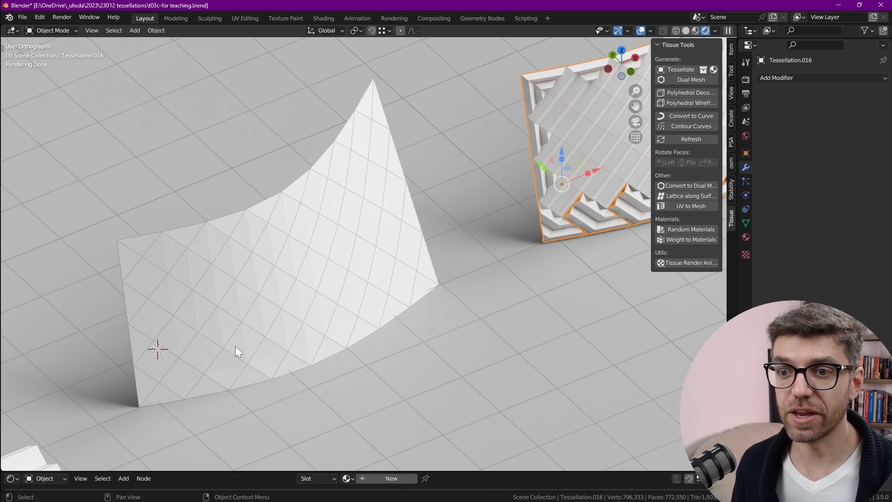
{"action": "mouse_move", "coordinate": [324, 355]}
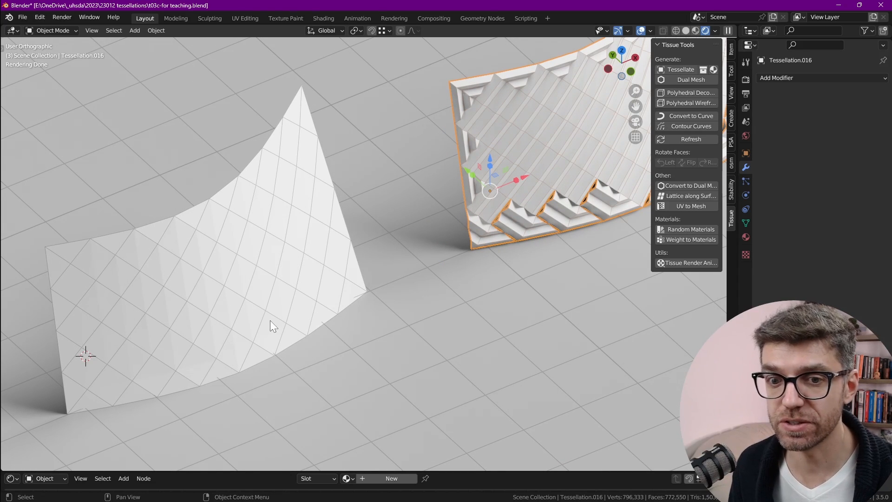
{"action": "mouse_move", "coordinate": [226, 366]}
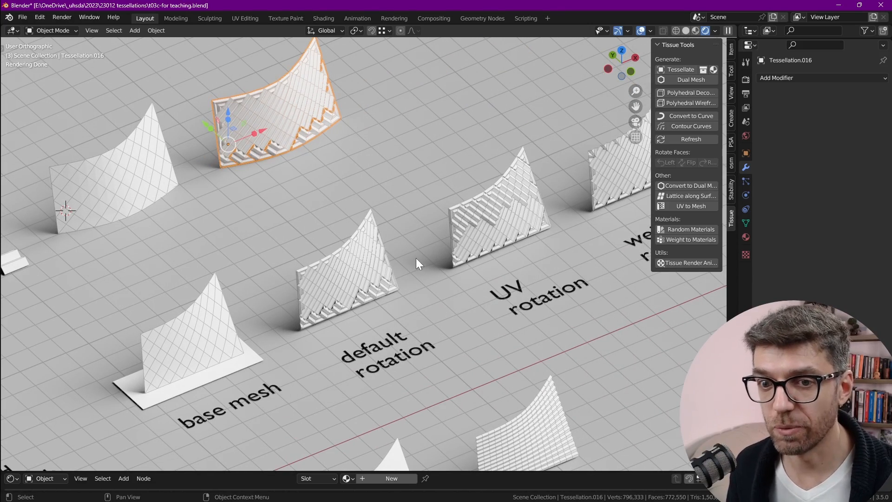
{"action": "mouse_move", "coordinate": [510, 272]}
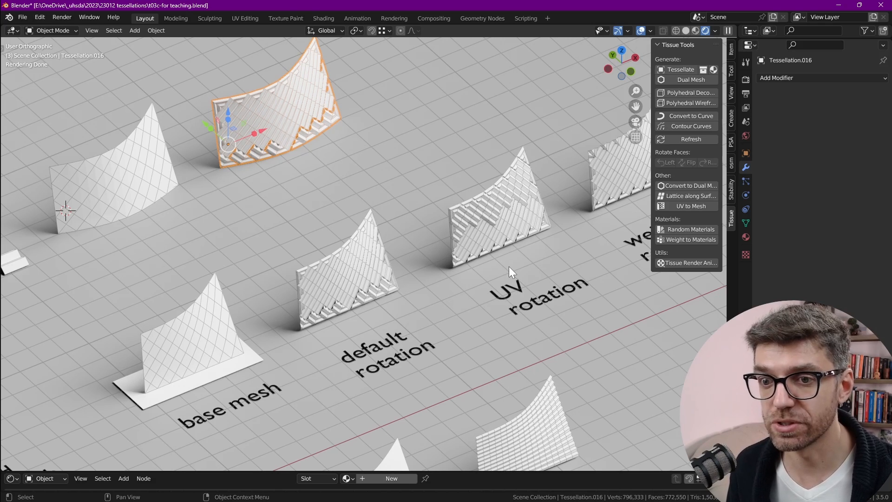
{"action": "mouse_move", "coordinate": [516, 221]}
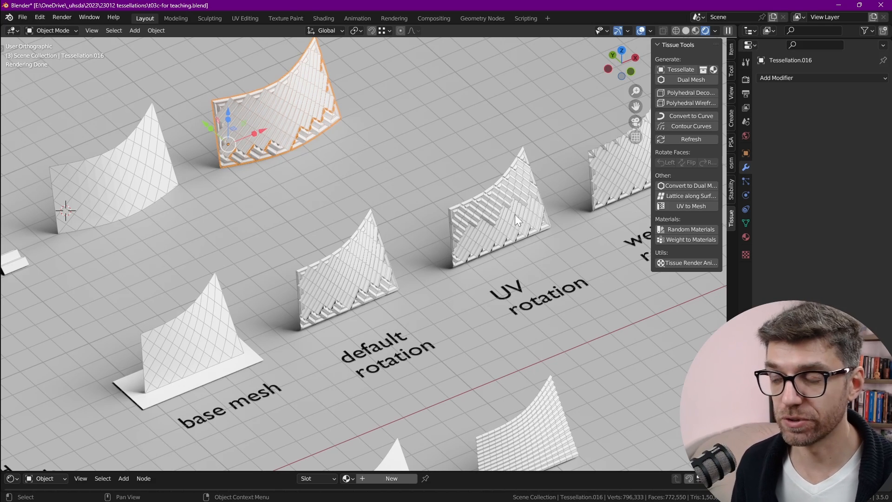
Step: Inspect the default rotation tessellation's Rotation setting in the Tissue panel
{"action": "left_click", "coordinate": [347, 284]}
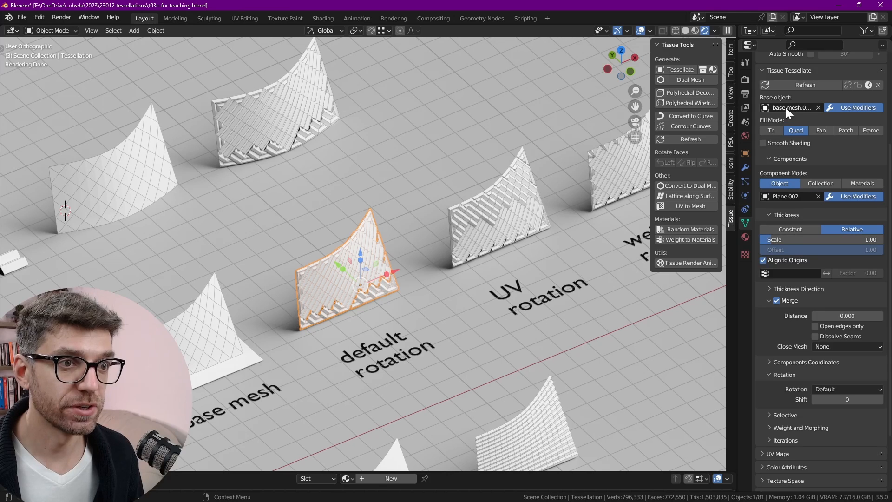
{"action": "scroll", "scroll_direction": "up", "scroll_amount": 3}
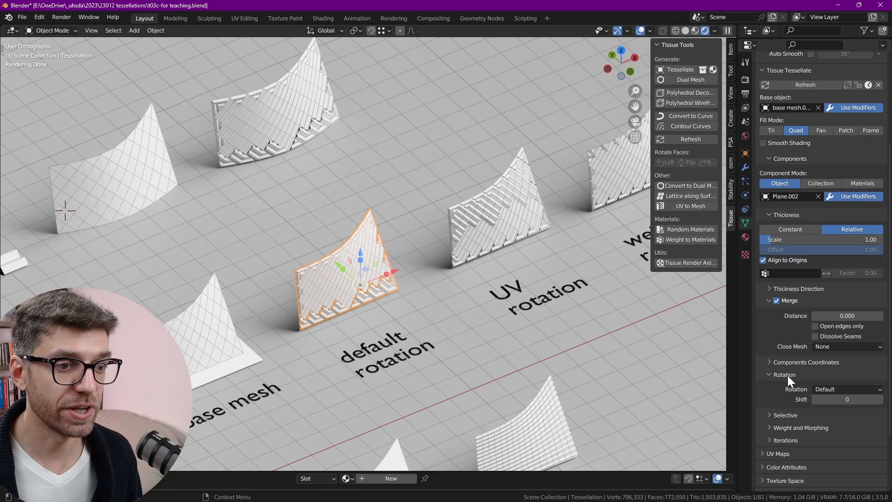
{"action": "mouse_move", "coordinate": [813, 385]}
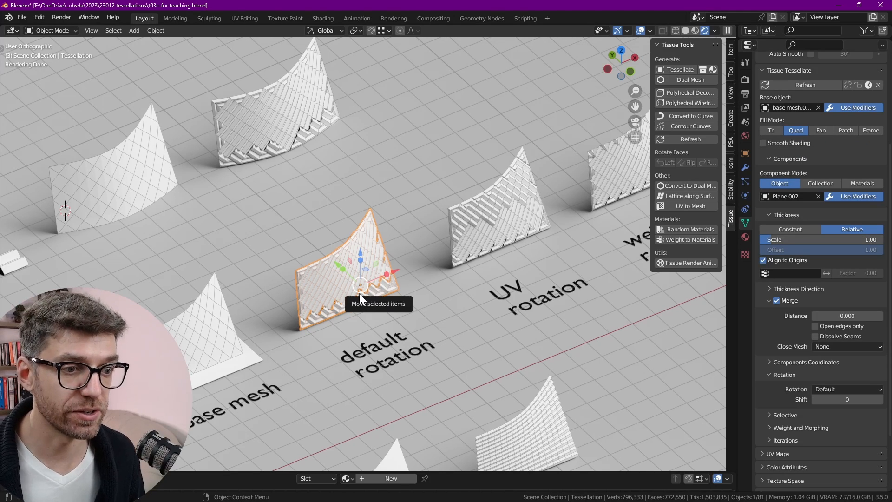
{"action": "mouse_move", "coordinate": [501, 239]}
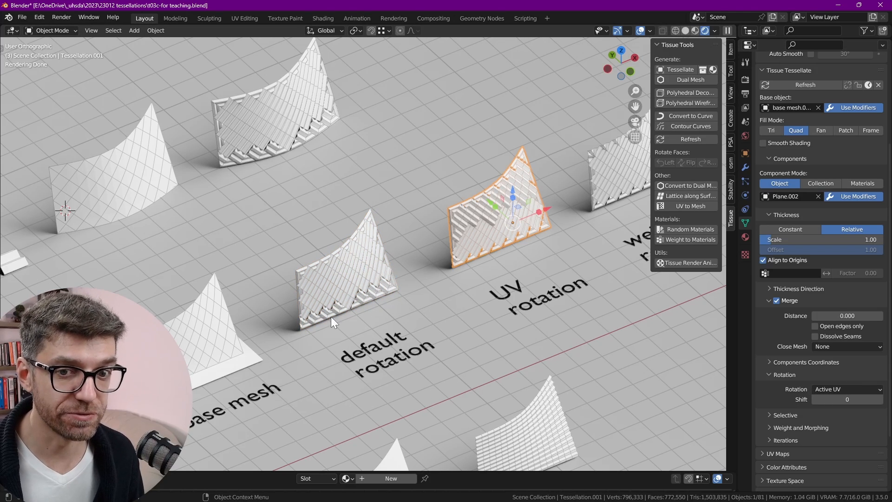
{"action": "mouse_move", "coordinate": [203, 309]}
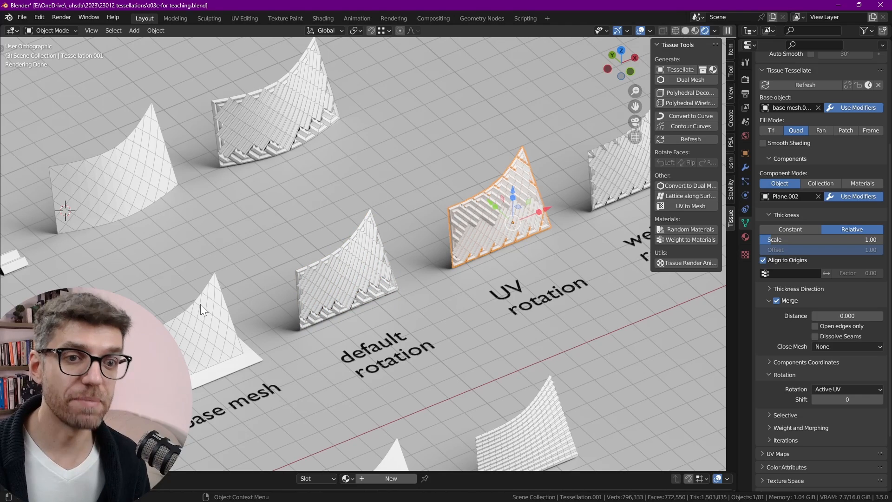
{"action": "mouse_move", "coordinate": [489, 268]}
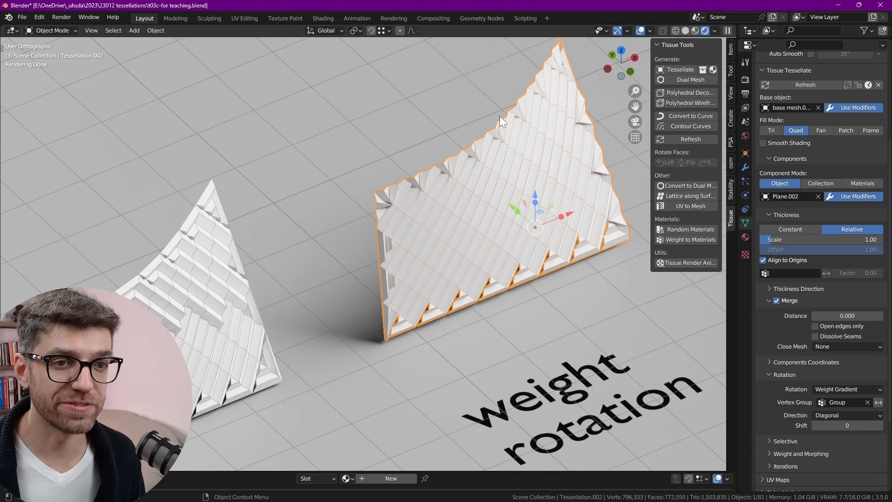
{"action": "mouse_move", "coordinate": [412, 328]}
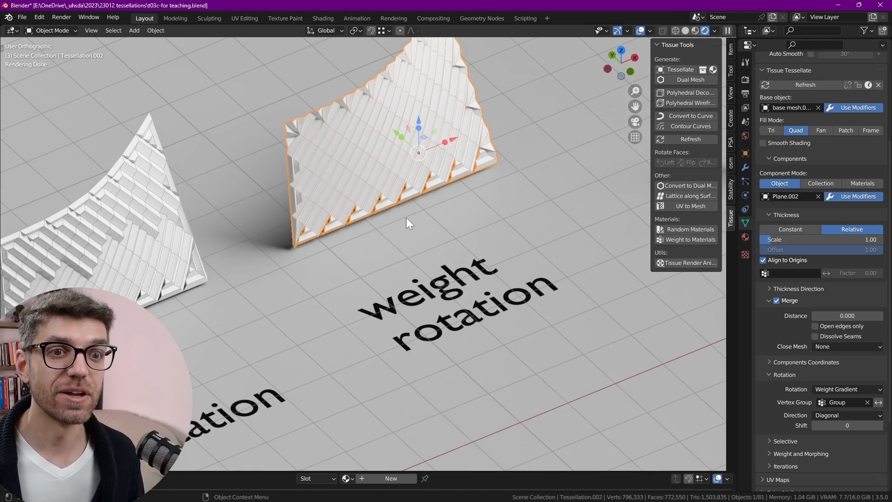
{"action": "mouse_move", "coordinate": [420, 181]}
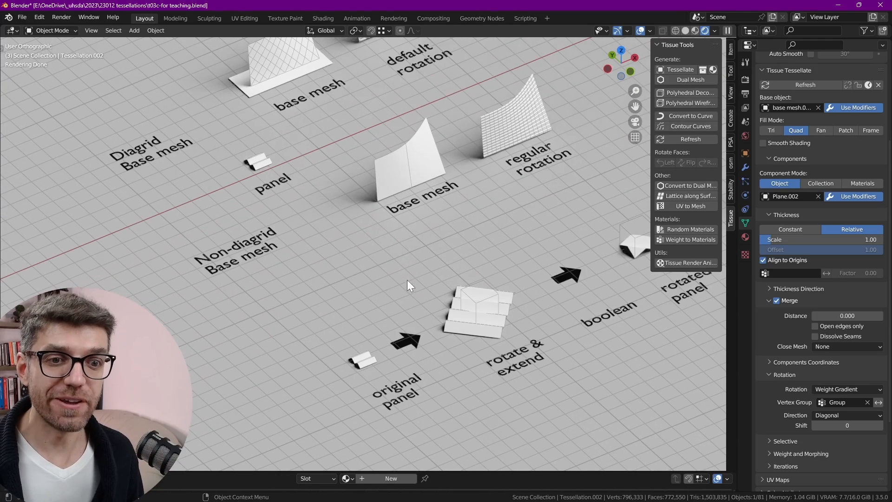
{"action": "mouse_move", "coordinate": [410, 310]}
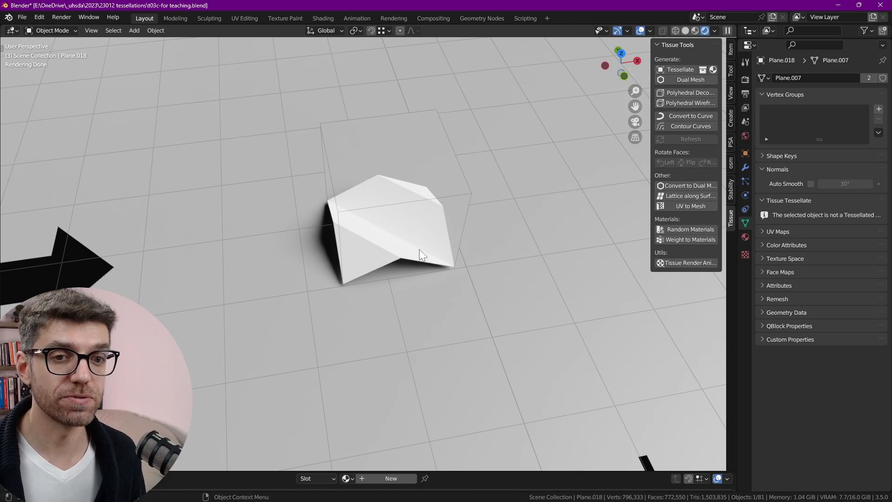
{"action": "mouse_move", "coordinate": [421, 236]}
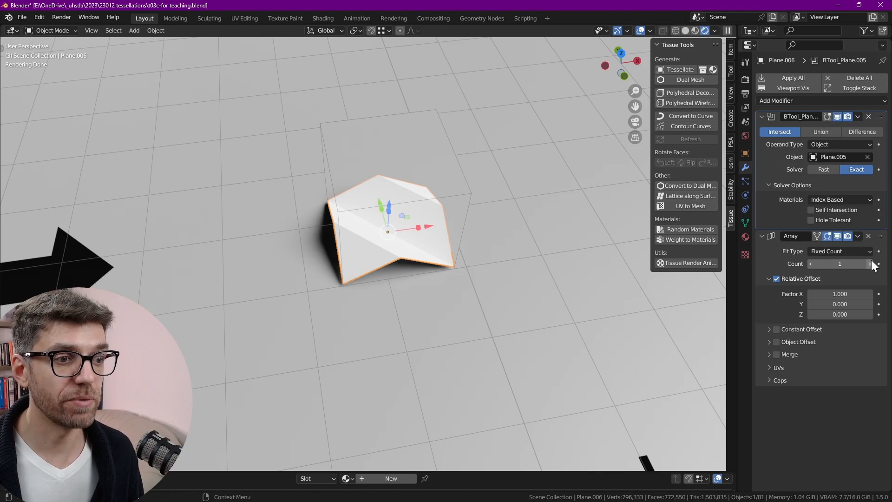
Step: Tessellate the curved base mesh with the rotated boolean-cut panel, creating Tessellation.017
{"action": "left_click", "coordinate": [879, 264]}
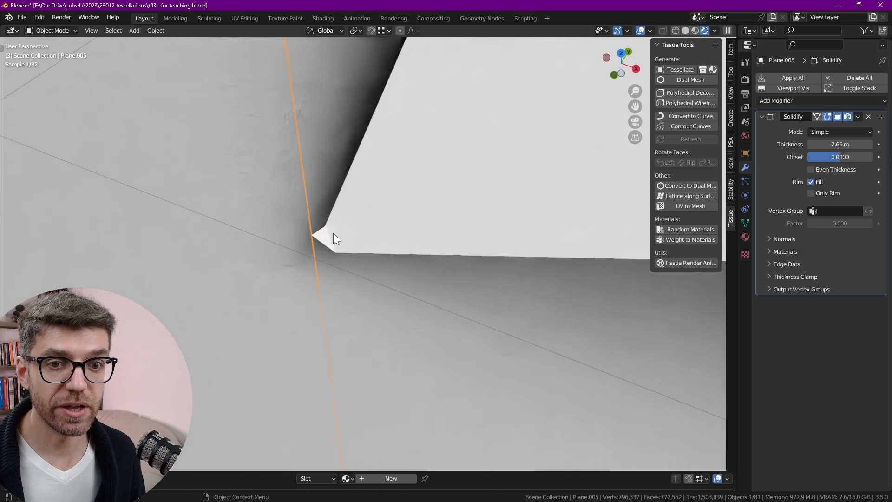
{"action": "key", "text": "s"}
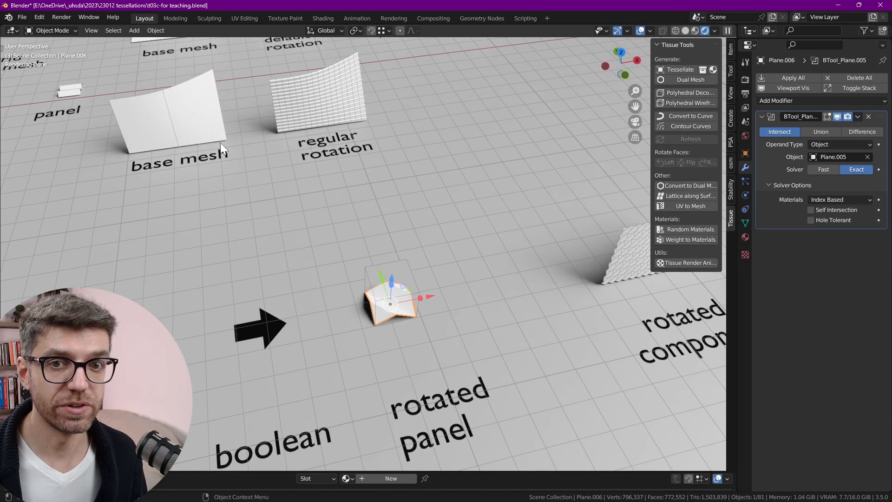
{"action": "left_click", "coordinate": [188, 114]}
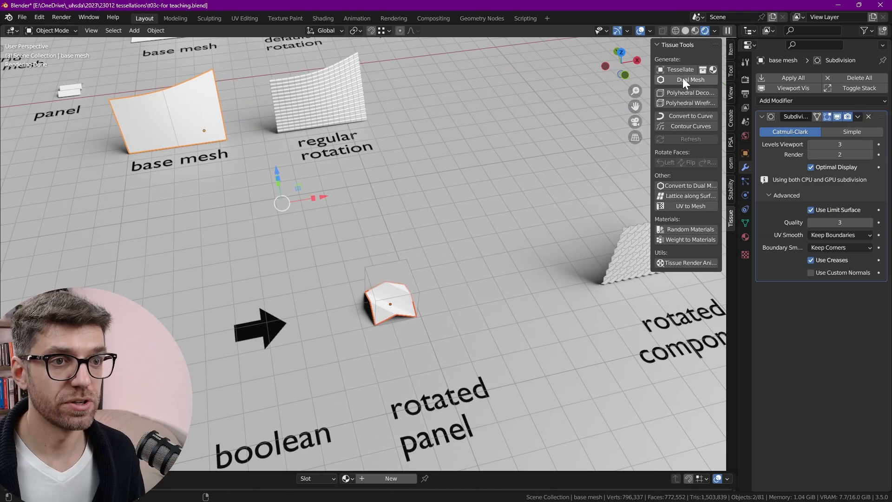
{"action": "left_click", "coordinate": [680, 69]}
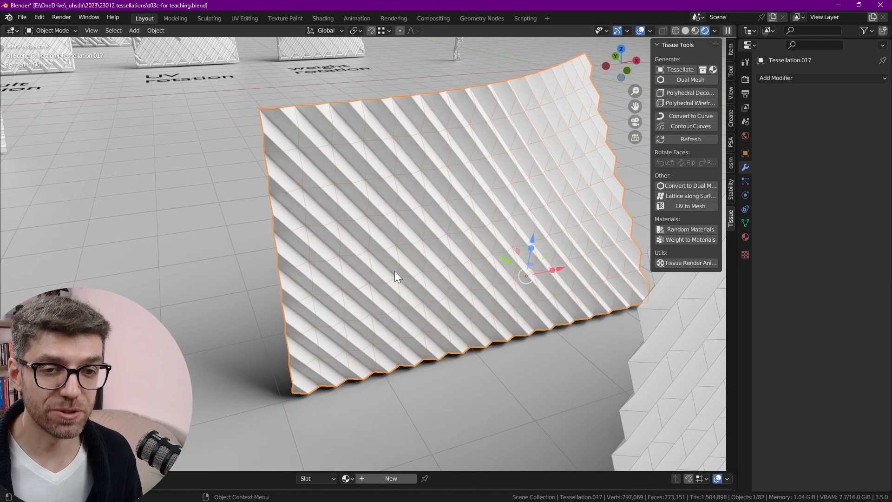
Step: Enter Edit Mode on Tessellation.017 and select some of its faces
{"action": "key", "text": "Tab"}
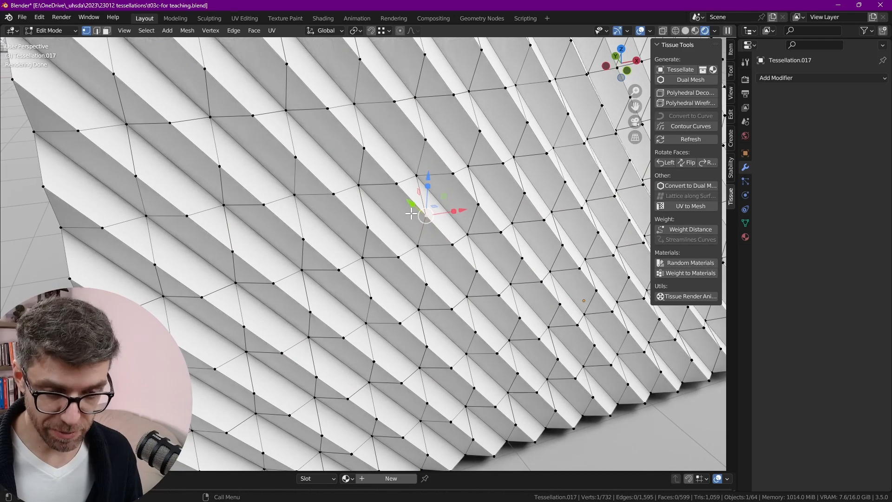
{"action": "left_click", "coordinate": [381, 228]}
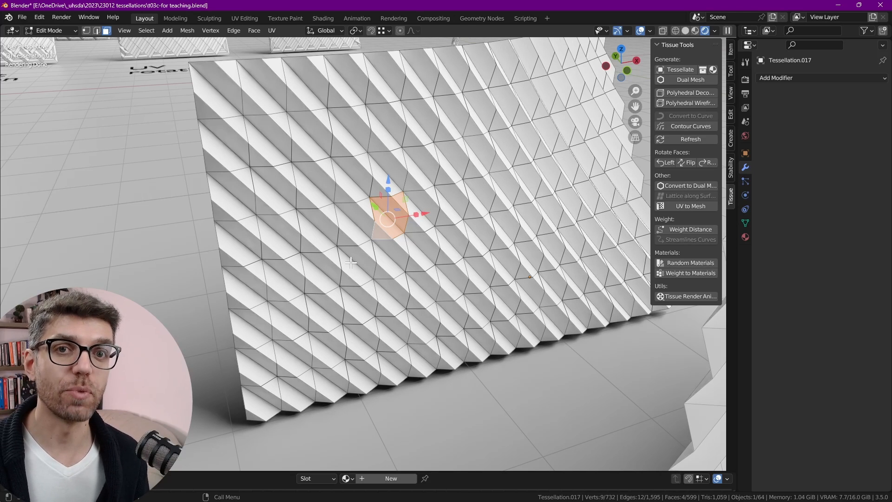
{"action": "mouse_move", "coordinate": [279, 135]}
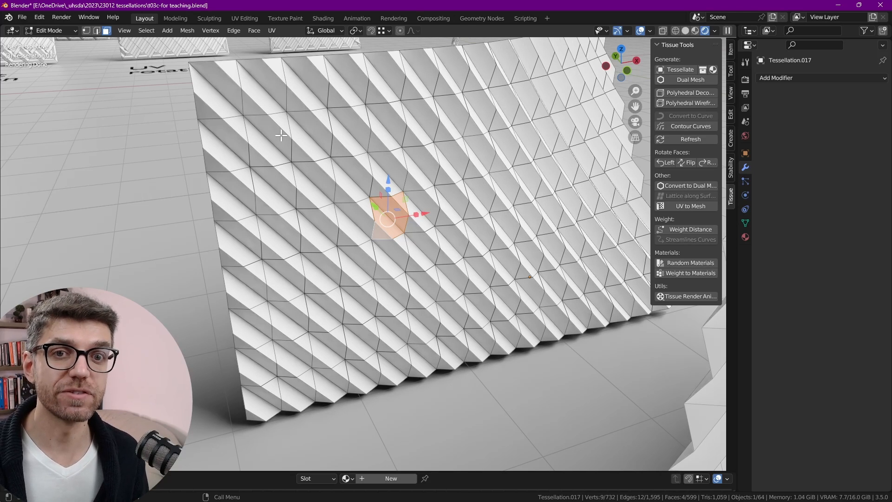
{"action": "mouse_move", "coordinate": [522, 249]}
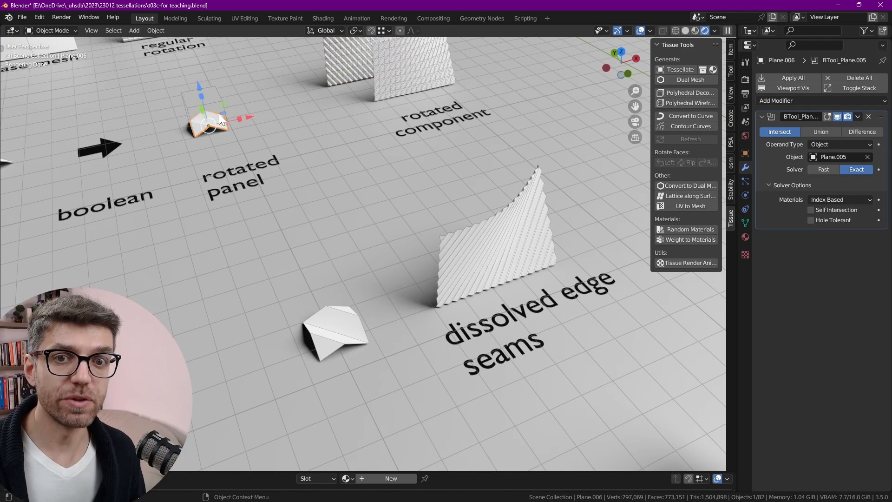
Step: Select panel Plane.007's boundary edges and open the edge context menu to mark seams
{"action": "left_click", "coordinate": [336, 330]}
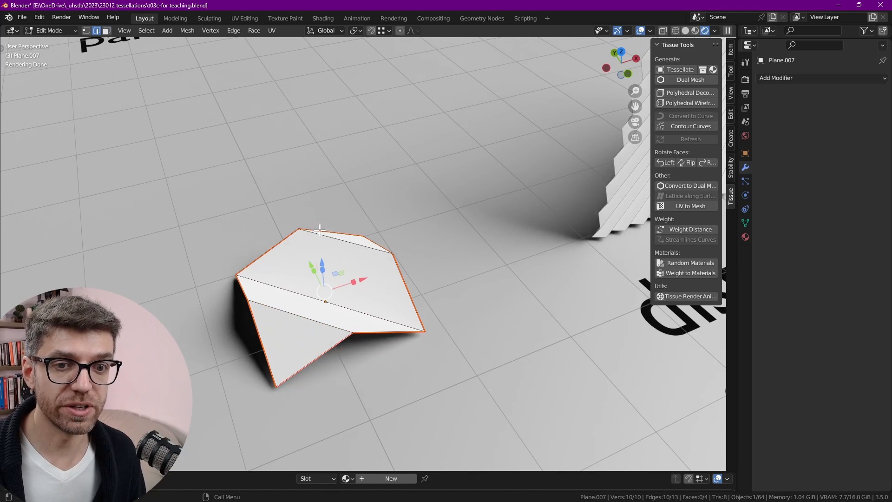
{"action": "right_click", "coordinate": [324, 230]}
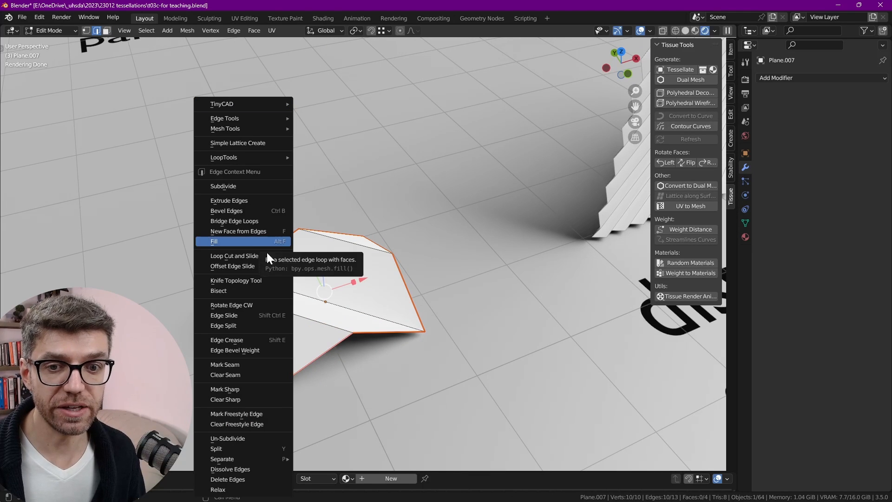
{"action": "mouse_move", "coordinate": [245, 365]}
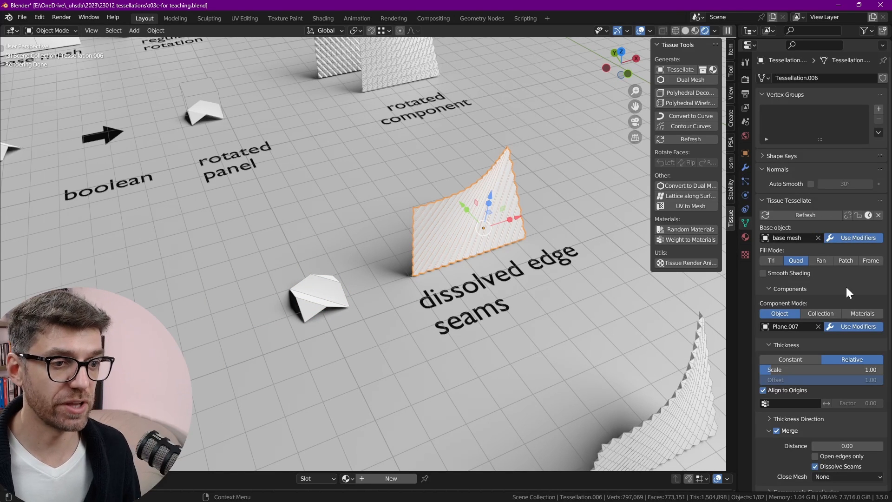
Step: Scroll Tessellation.006's Tissue panel to the Merge section showing Dissolve Seams checked
{"action": "scroll", "scroll_direction": "down", "scroll_amount": 3}
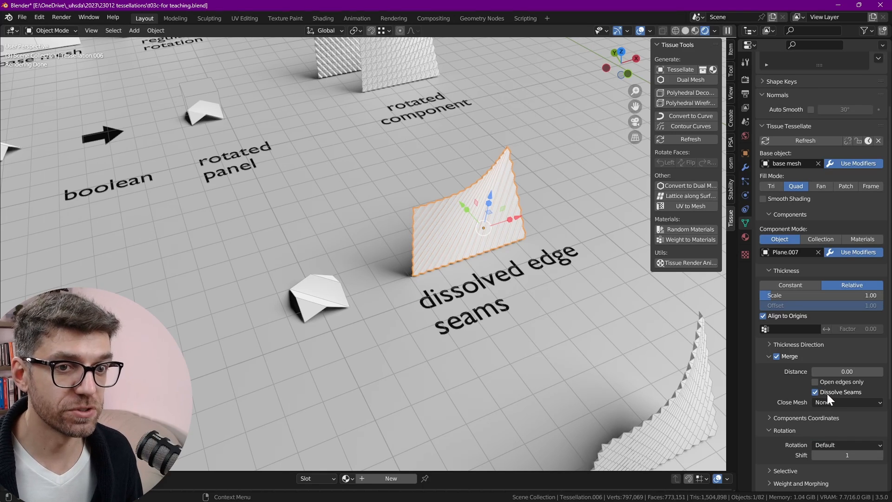
{"action": "mouse_move", "coordinate": [839, 392]}
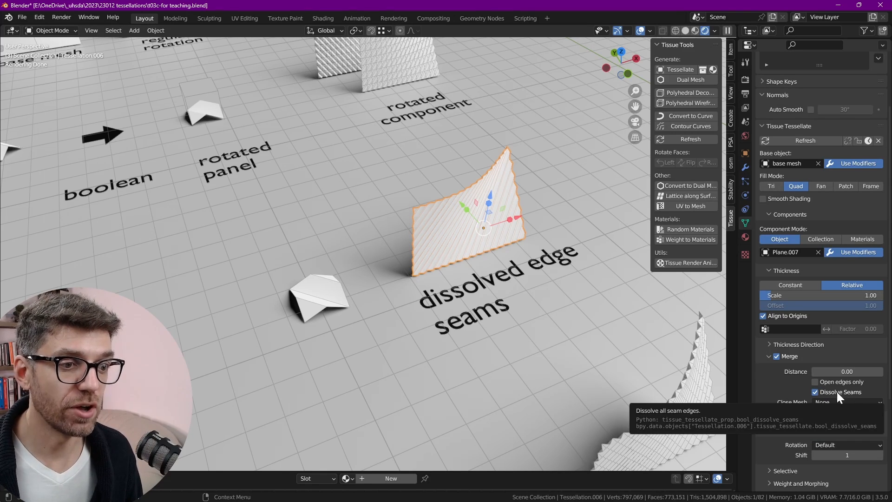
{"action": "mouse_move", "coordinate": [494, 316]}
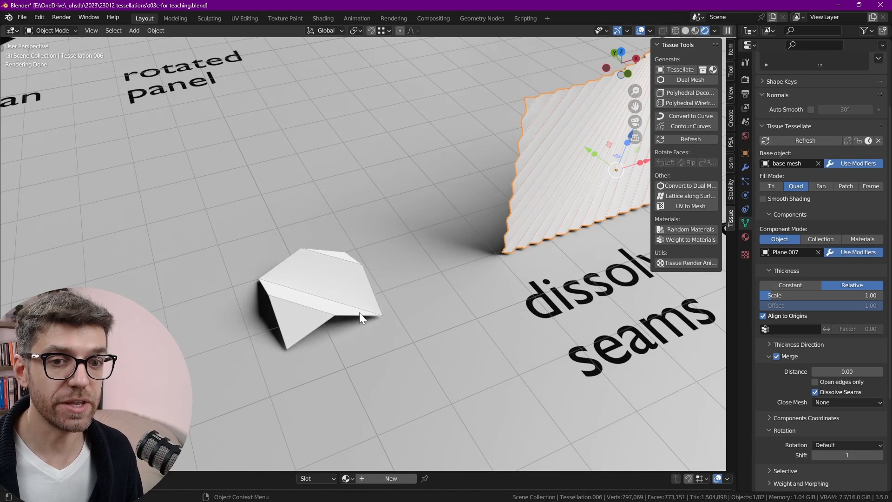
Step: Change Plane.007's edge seams in Edit Mode, then select the dissolved-seams surface to refresh
{"action": "key", "text": "Tab"}
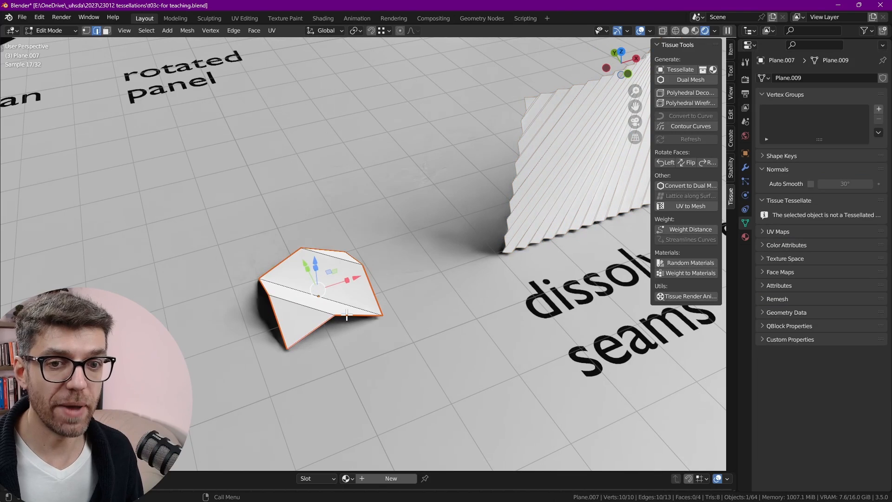
{"action": "right_click", "coordinate": [347, 316]}
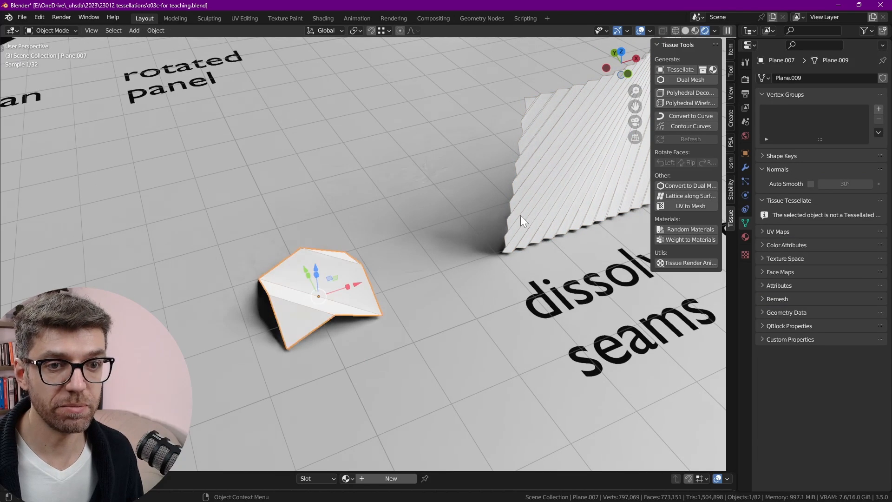
{"action": "left_click", "coordinate": [681, 69]}
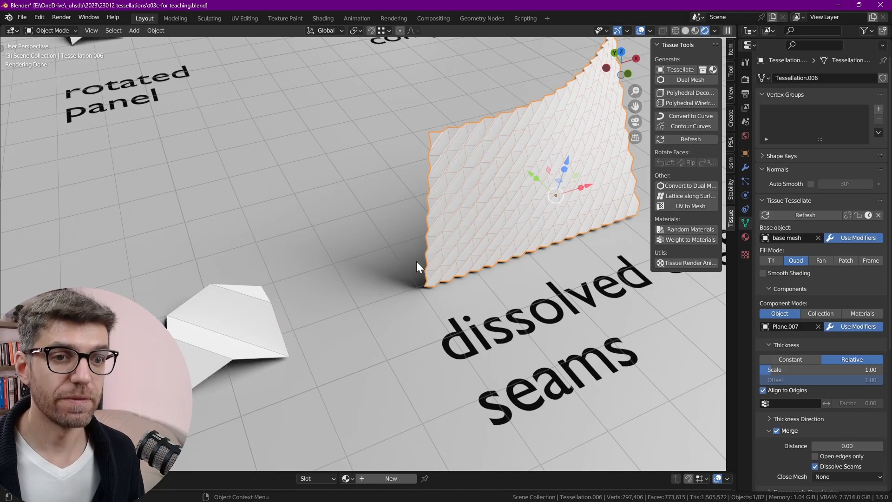
{"action": "mouse_move", "coordinate": [632, 212]}
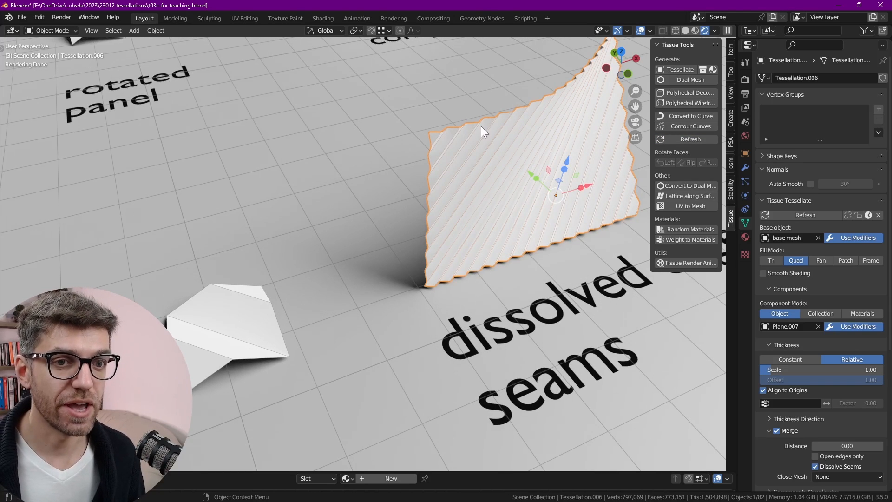
{"action": "mouse_move", "coordinate": [369, 228]}
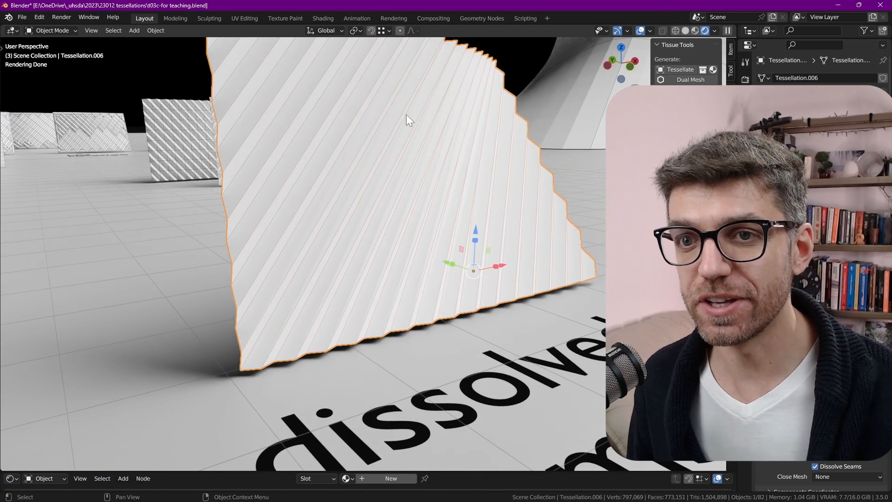
{"action": "mouse_move", "coordinate": [438, 62]}
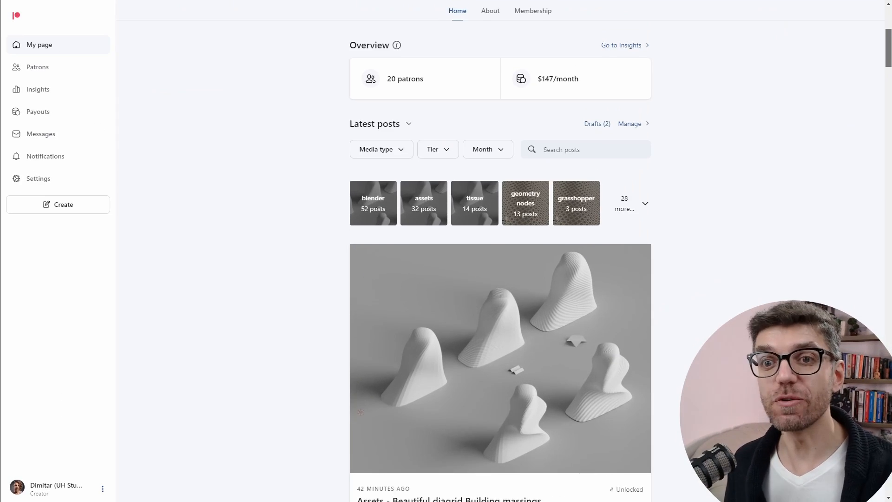
Step: Scroll the Patreon posts to the 'Beautiful Diagrid directional tessellations with Tissue' post
{"action": "scroll", "scroll_direction": "down", "scroll_amount": 3}
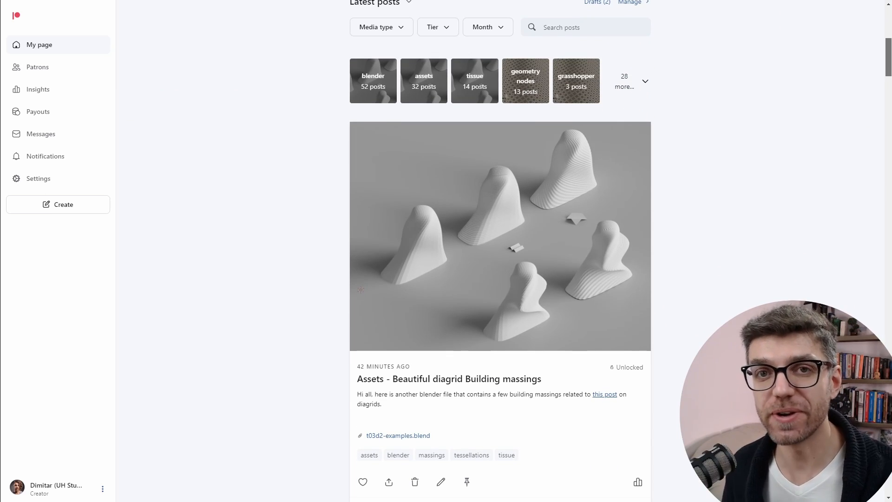
{"action": "scroll", "scroll_direction": "down", "scroll_amount": 3}
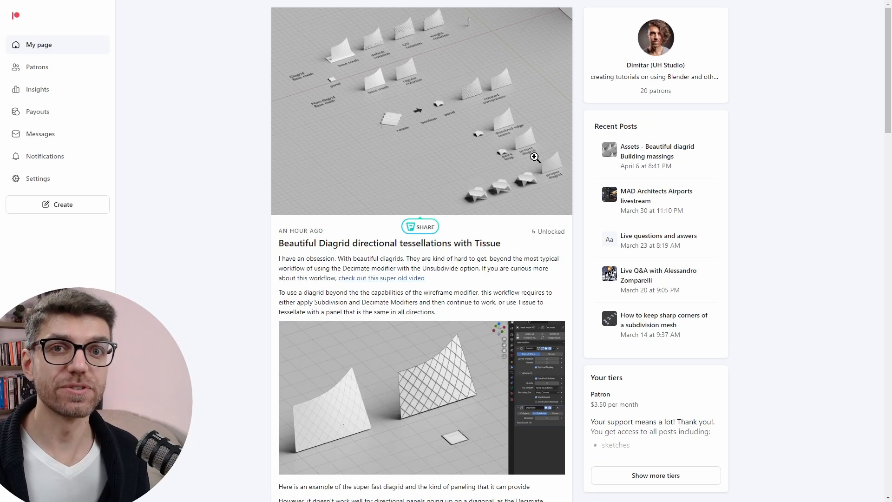
{"action": "mouse_move", "coordinate": [582, 158]}
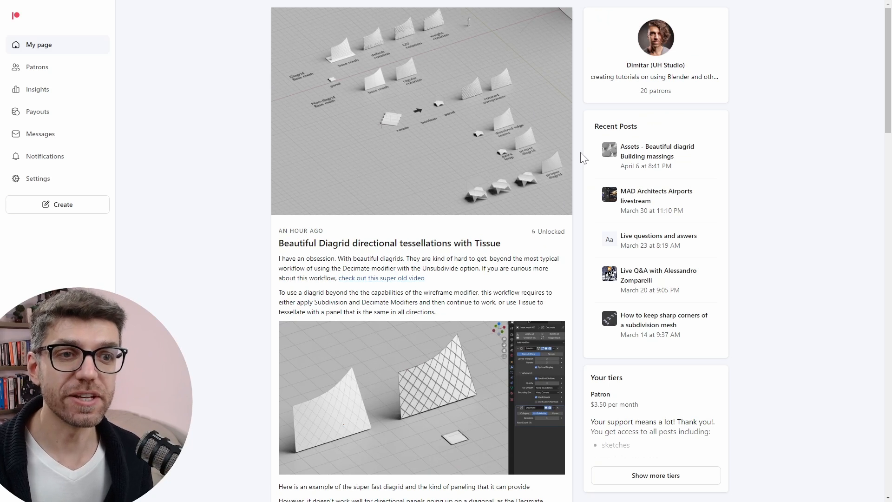
{"action": "scroll", "scroll_direction": "down", "scroll_amount": 3}
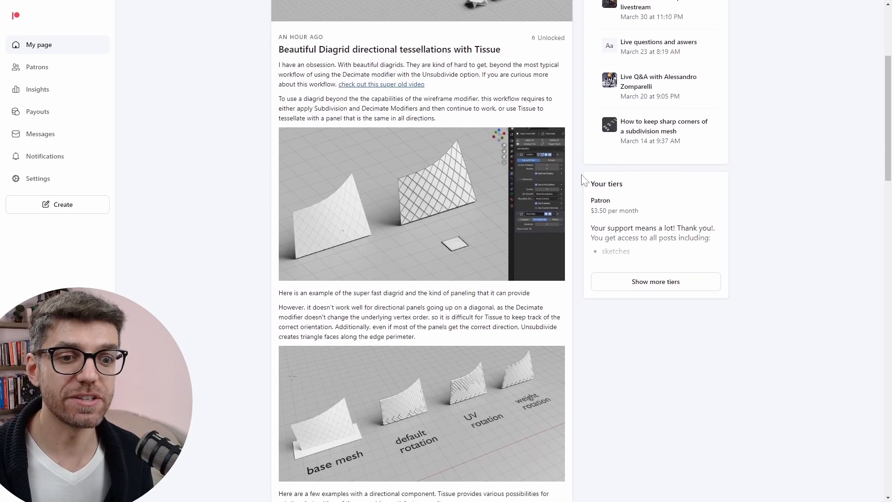
{"action": "scroll", "scroll_direction": "down", "scroll_amount": 3}
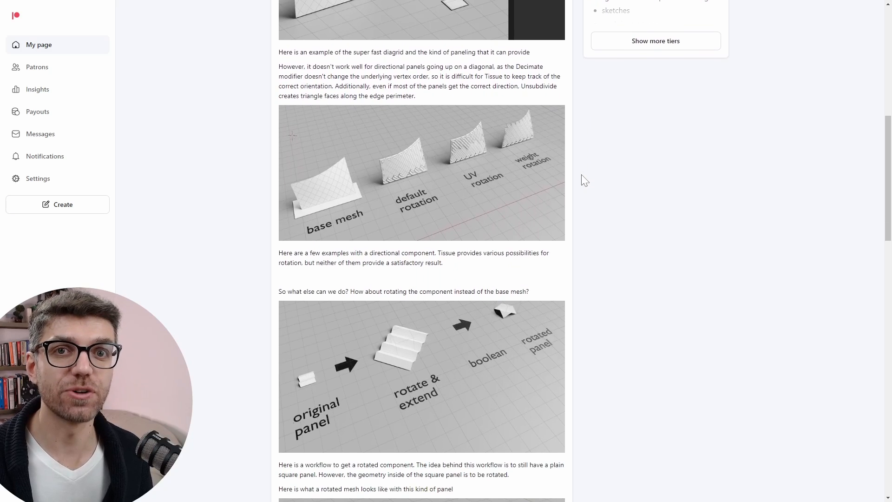
{"action": "scroll", "scroll_direction": "down", "scroll_amount": 3}
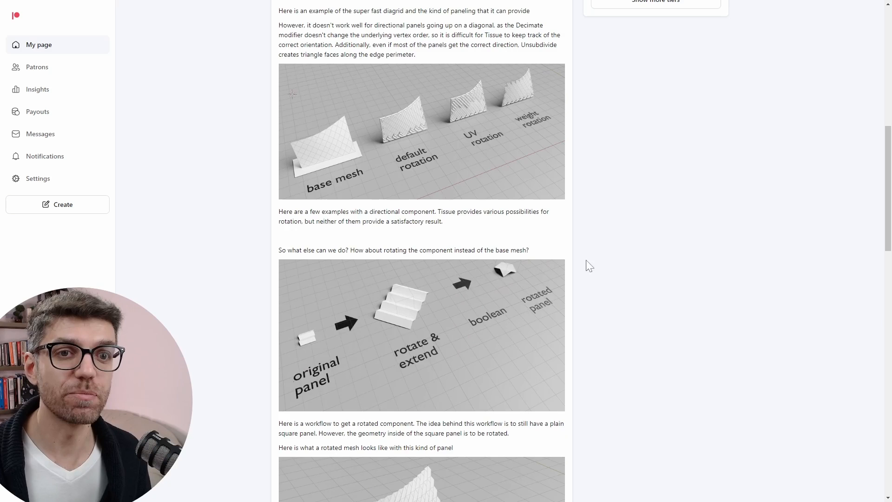
{"action": "scroll", "scroll_direction": "up", "scroll_amount": 3}
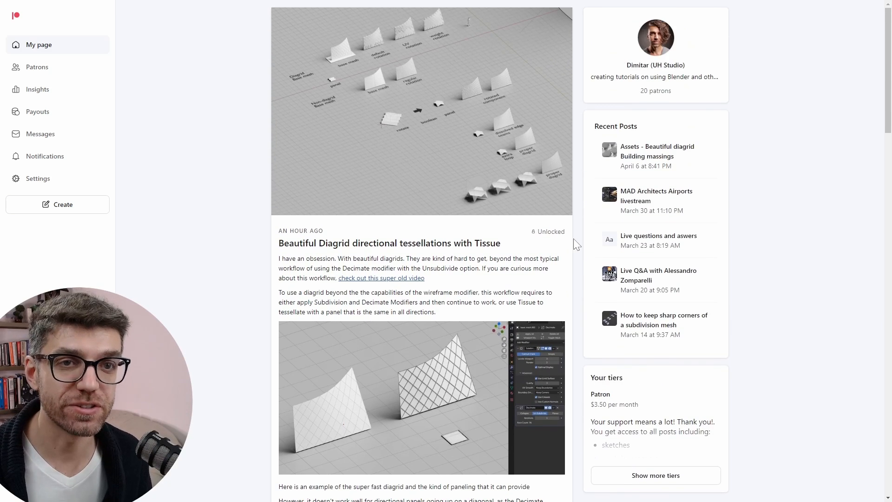
{"action": "scroll", "scroll_direction": "down", "scroll_amount": 3}
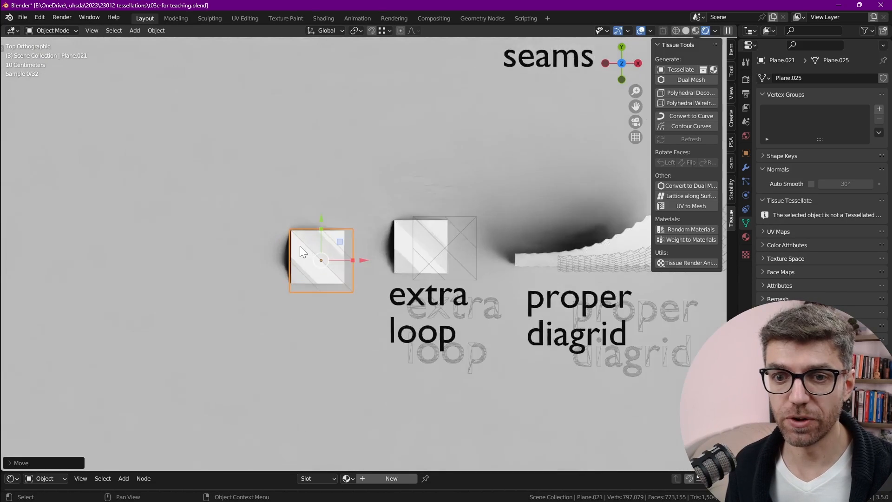
Step: Enter Edit Mode on the square panel Plane.021 and ready the Knife tool with its settings shown
{"action": "key", "text": "Tab"}
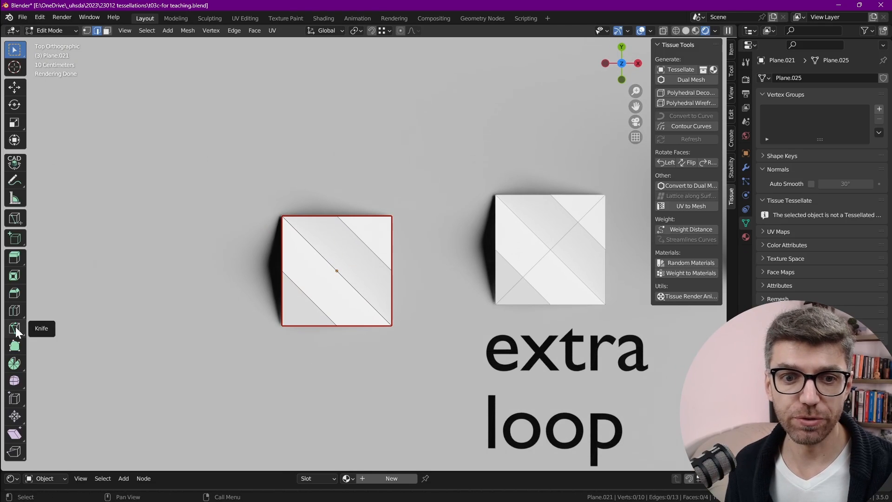
{"action": "left_click", "coordinate": [14, 327]}
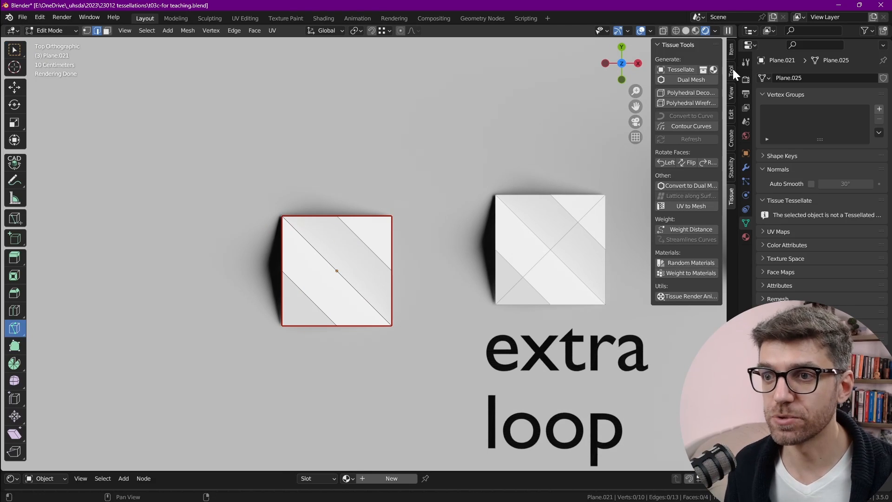
{"action": "left_click", "coordinate": [745, 61]}
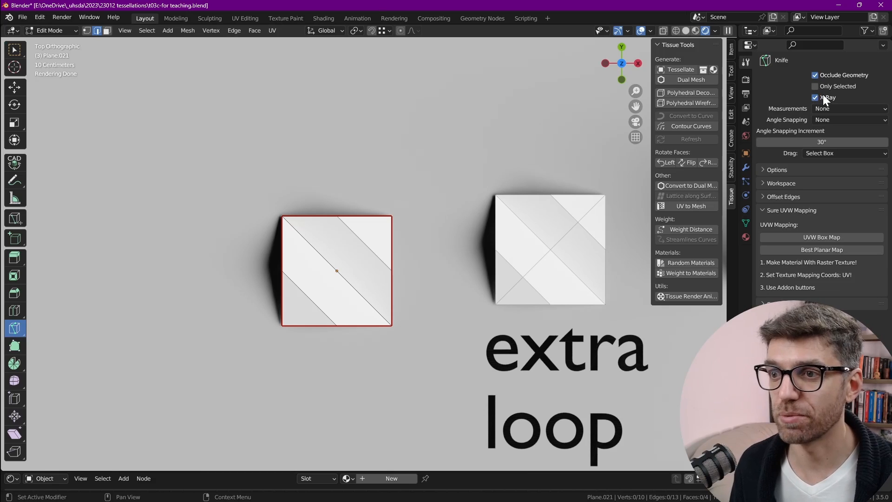
{"action": "mouse_move", "coordinate": [816, 86]}
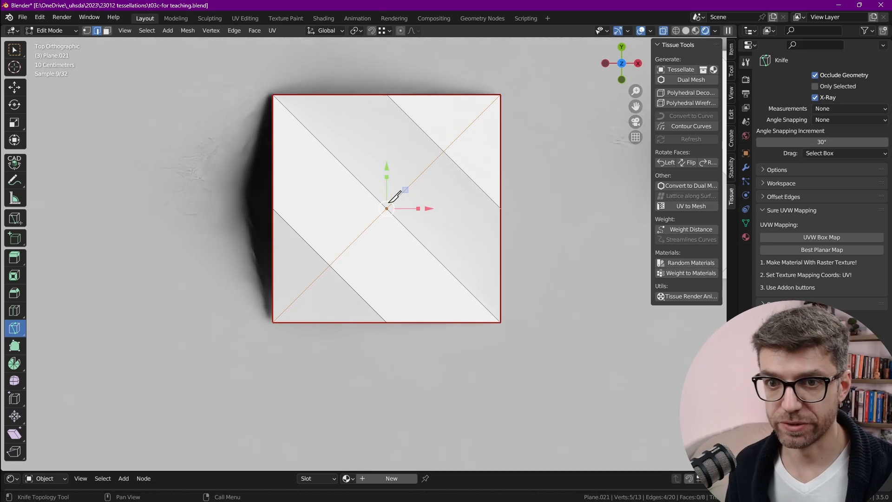
{"action": "key", "text": "Tab"}
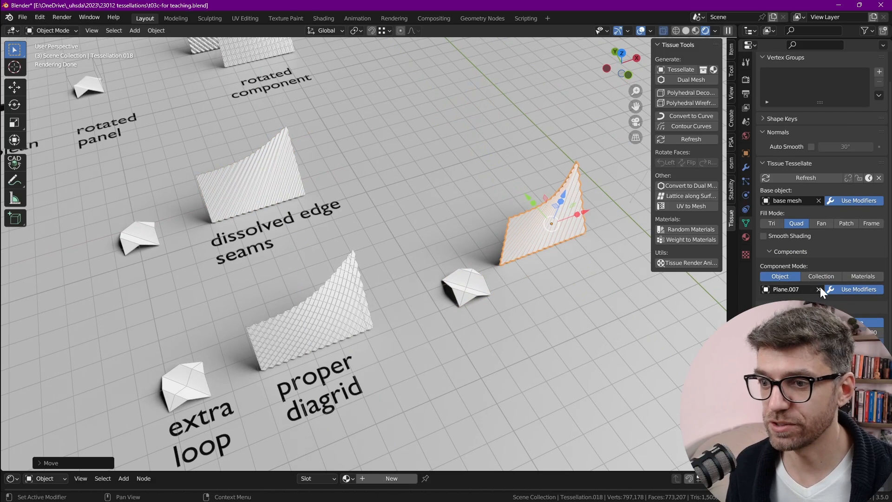
Step: Set Tessellation.018's component to Plane.021, then select a diagonal face loop in Edit Mode
{"action": "left_click", "coordinate": [834, 289]}
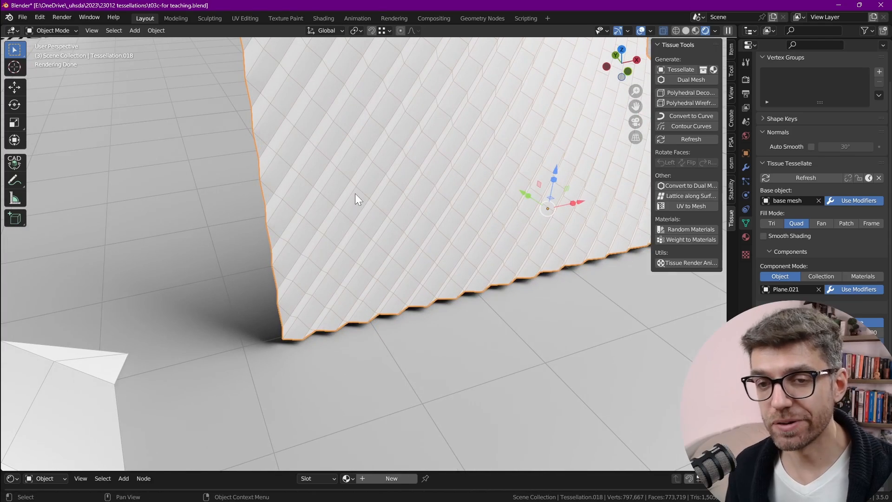
{"action": "scroll", "scroll_direction": "down", "scroll_amount": 3}
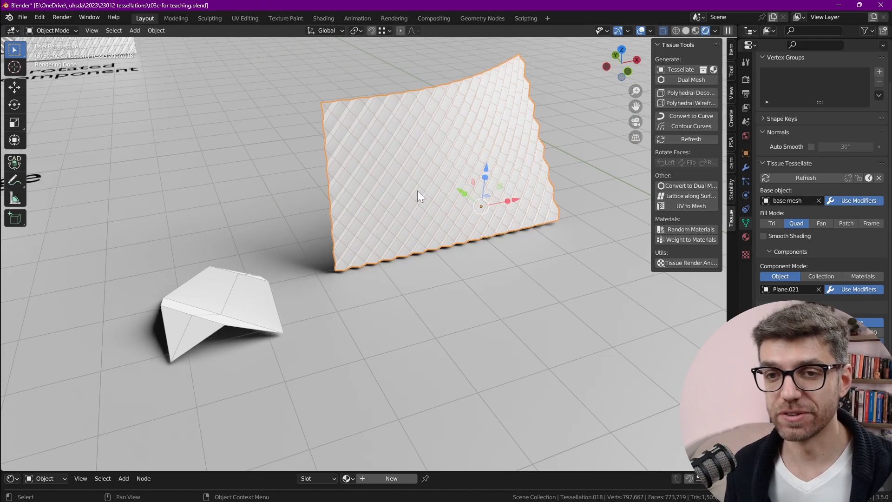
{"action": "key", "text": "Tab"}
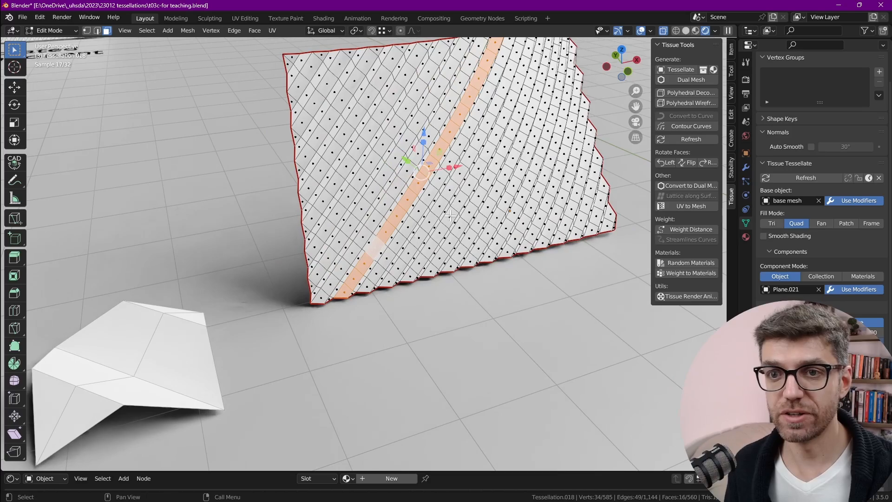
{"action": "left_click", "coordinate": [432, 222]}
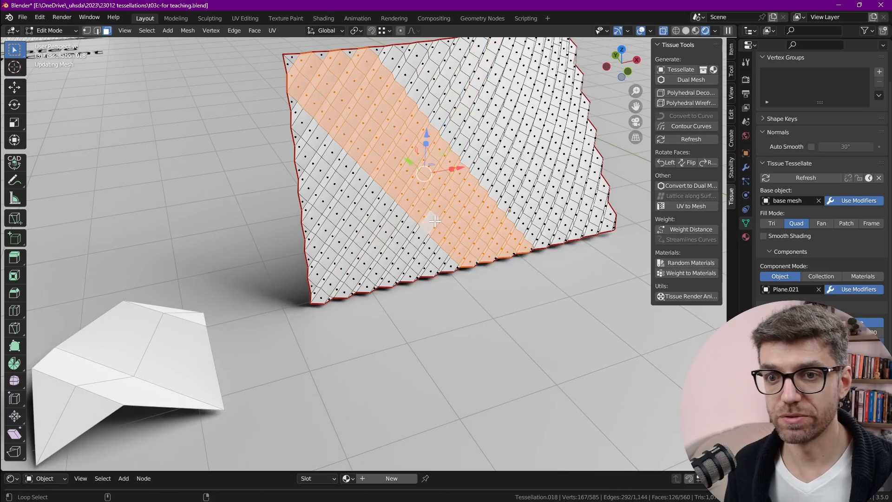
{"action": "key", "text": "Tab"}
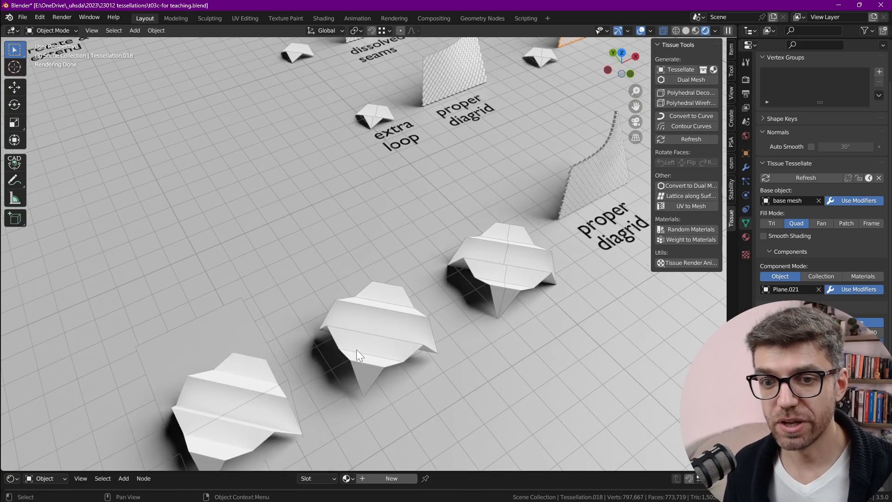
{"action": "mouse_move", "coordinate": [503, 286]}
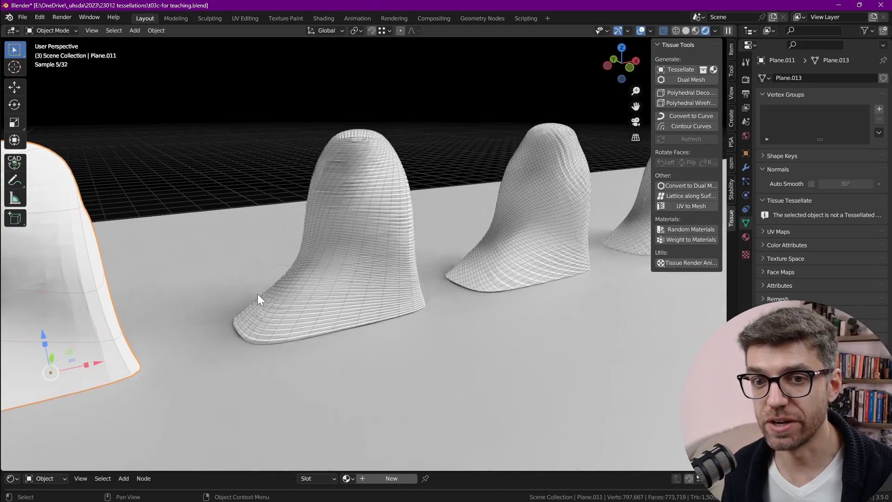
Step: Inspect Plane.011's simple base mesh in Edit Mode, then return to Object Mode
{"action": "key", "text": "Tab"}
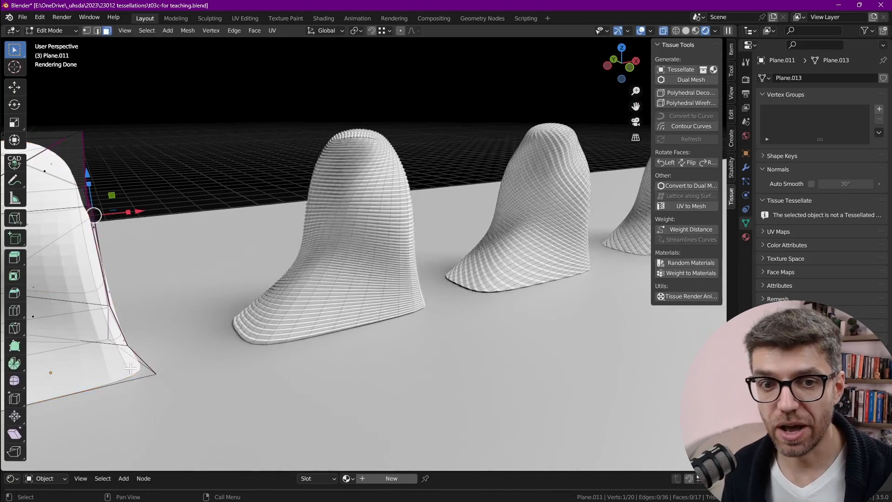
{"action": "key", "text": "g"}
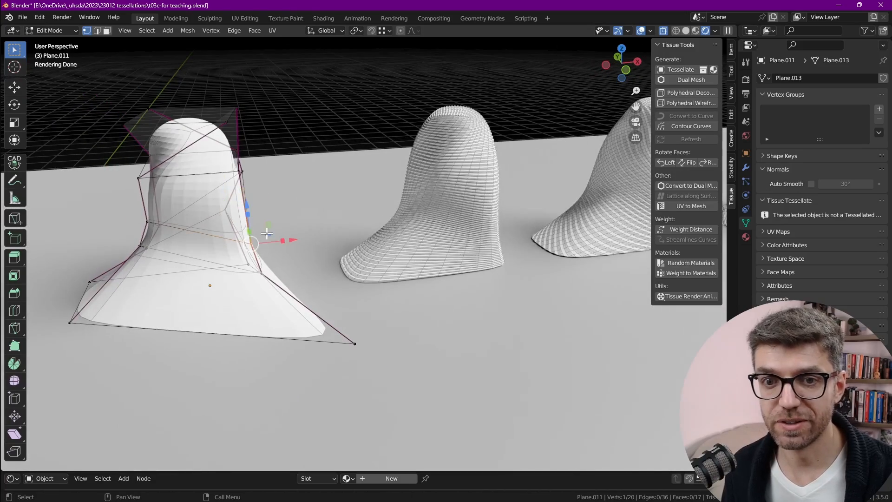
{"action": "key", "text": "Tab"}
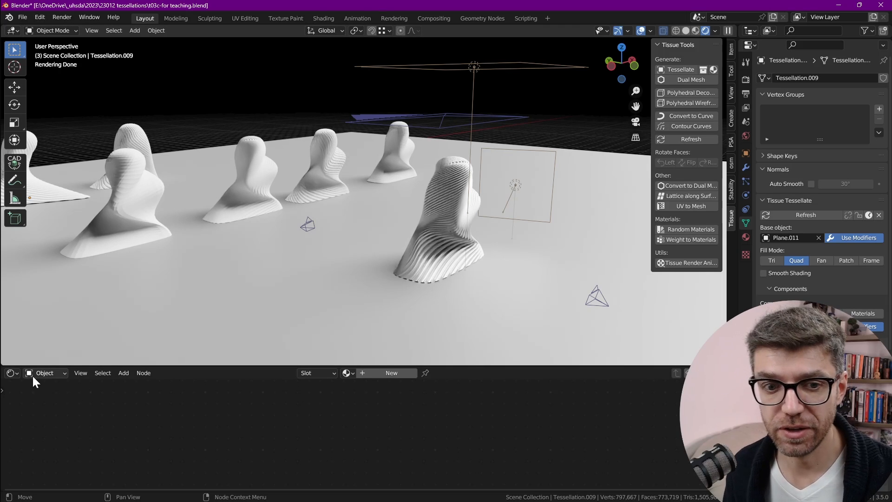
Step: Show the World shader nodes and zoom in on the twisted Tessellation.009 tower
{"action": "left_click", "coordinate": [13, 372]}
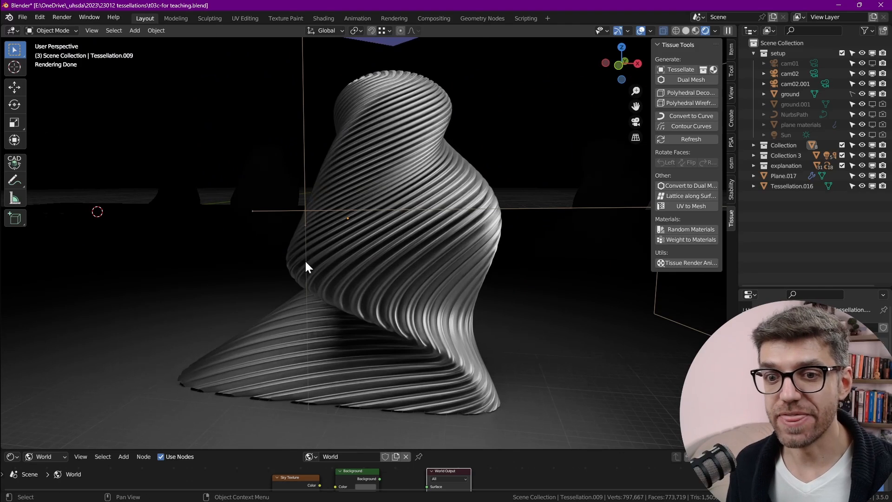
{"action": "mouse_move", "coordinate": [367, 268]}
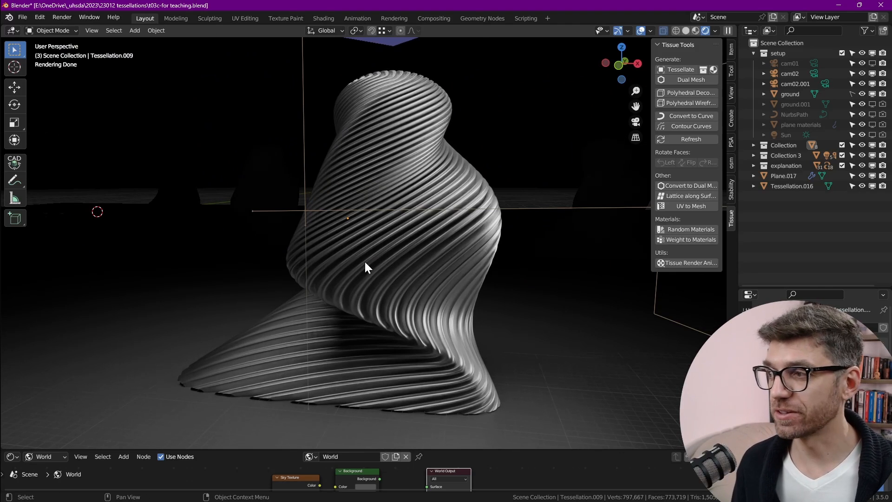
{"action": "scroll", "scroll_direction": "down", "scroll_amount": 3}
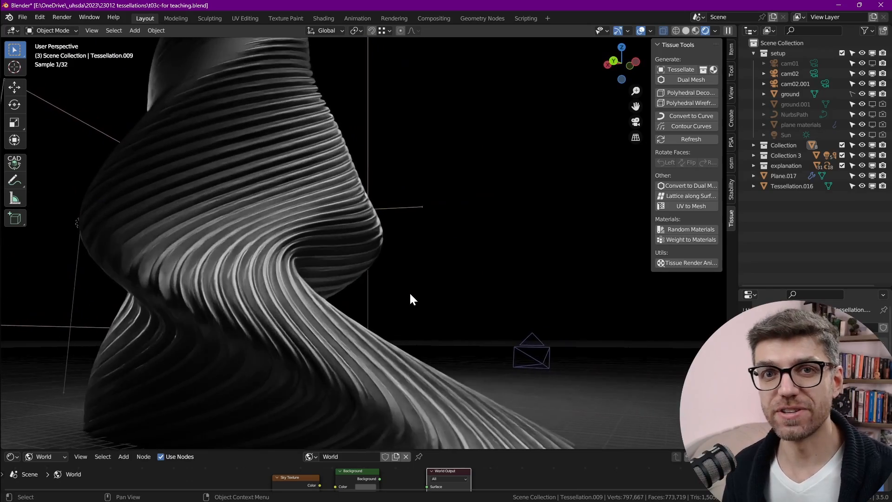